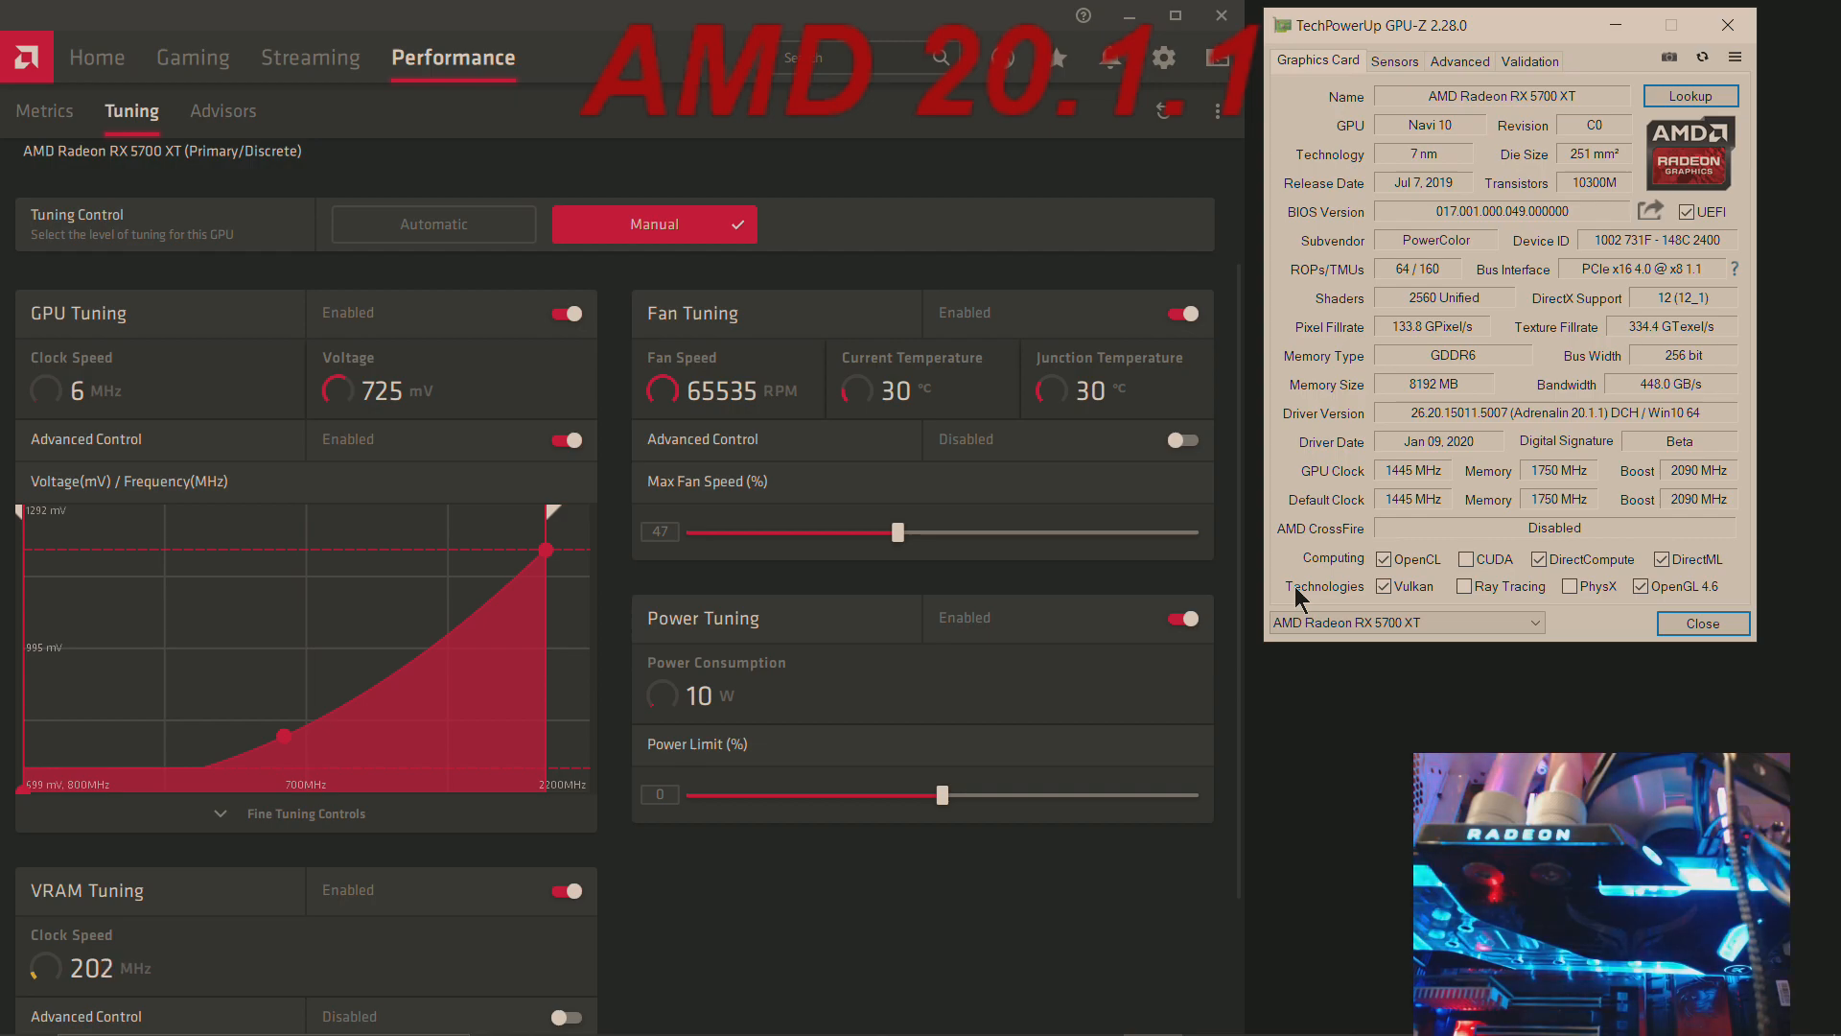
{"action": "mouse_move", "coordinate": [1189, 767]}
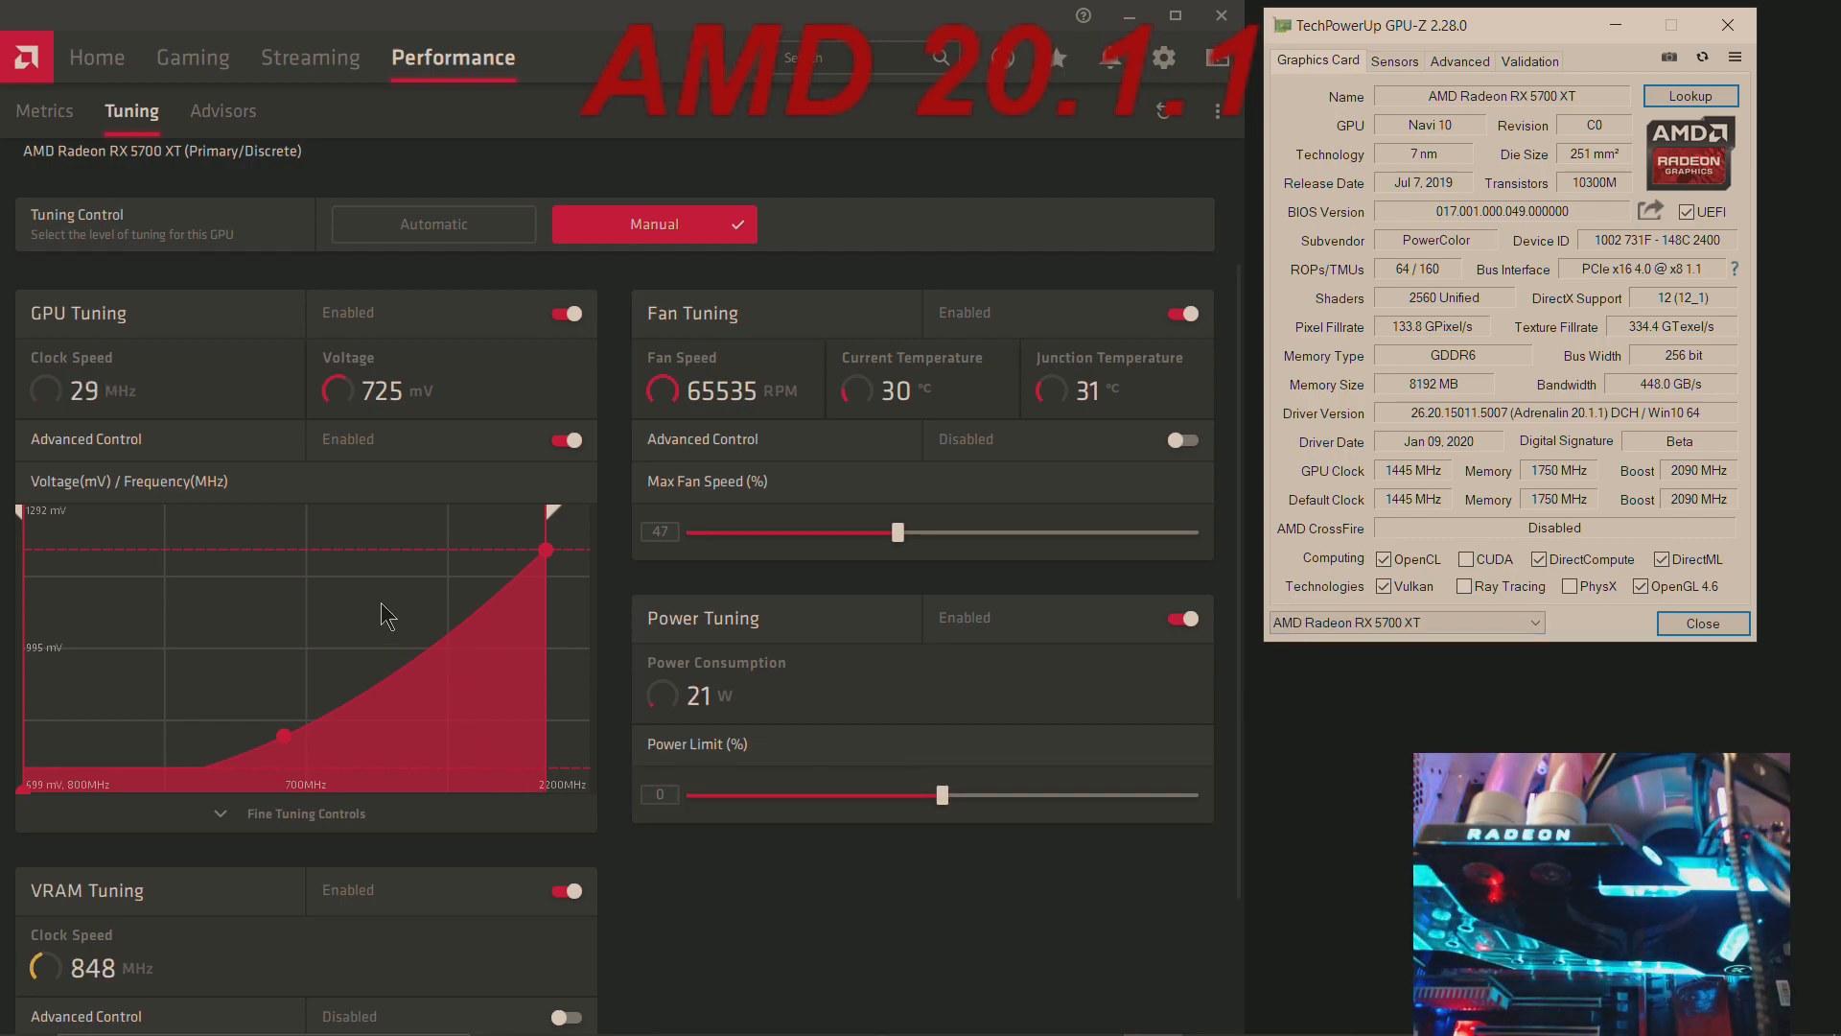
{"action": "mouse_move", "coordinate": [158, 722]}
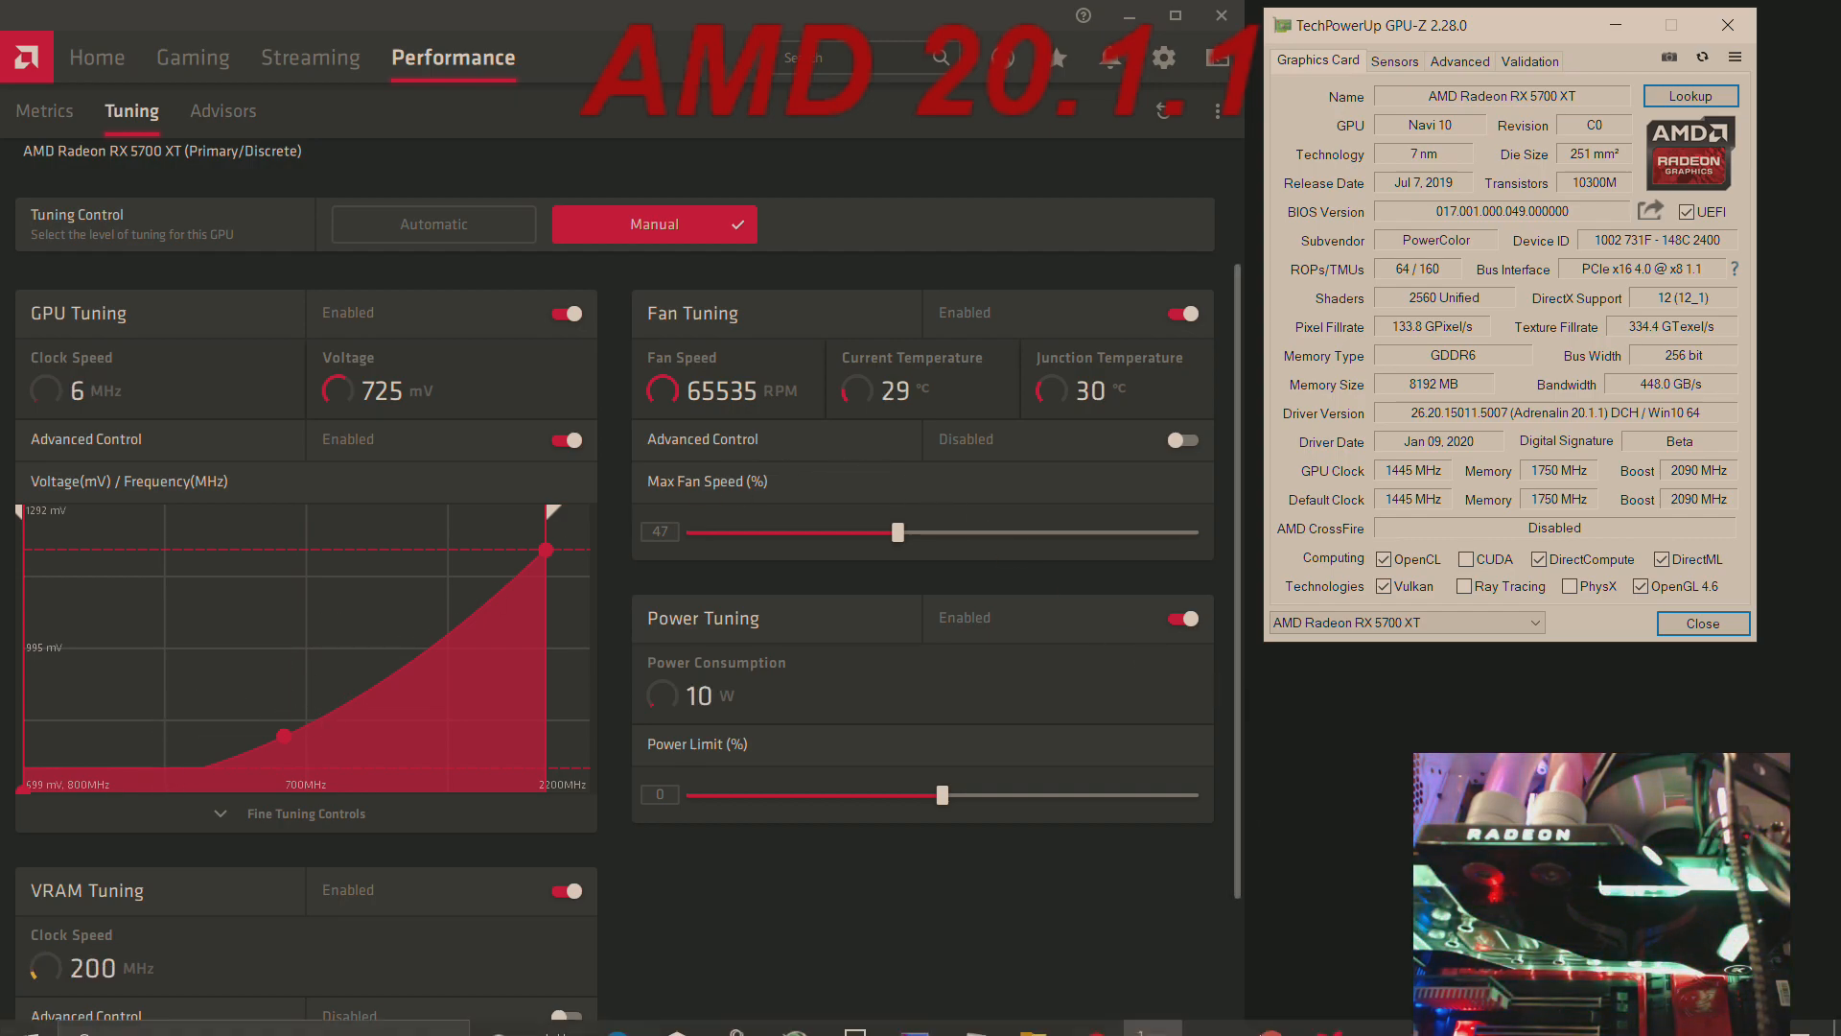
Step: Open the Windows Start menu over Radeon Software's manual tuning page
{"action": "left_click", "coordinate": [26, 1011]}
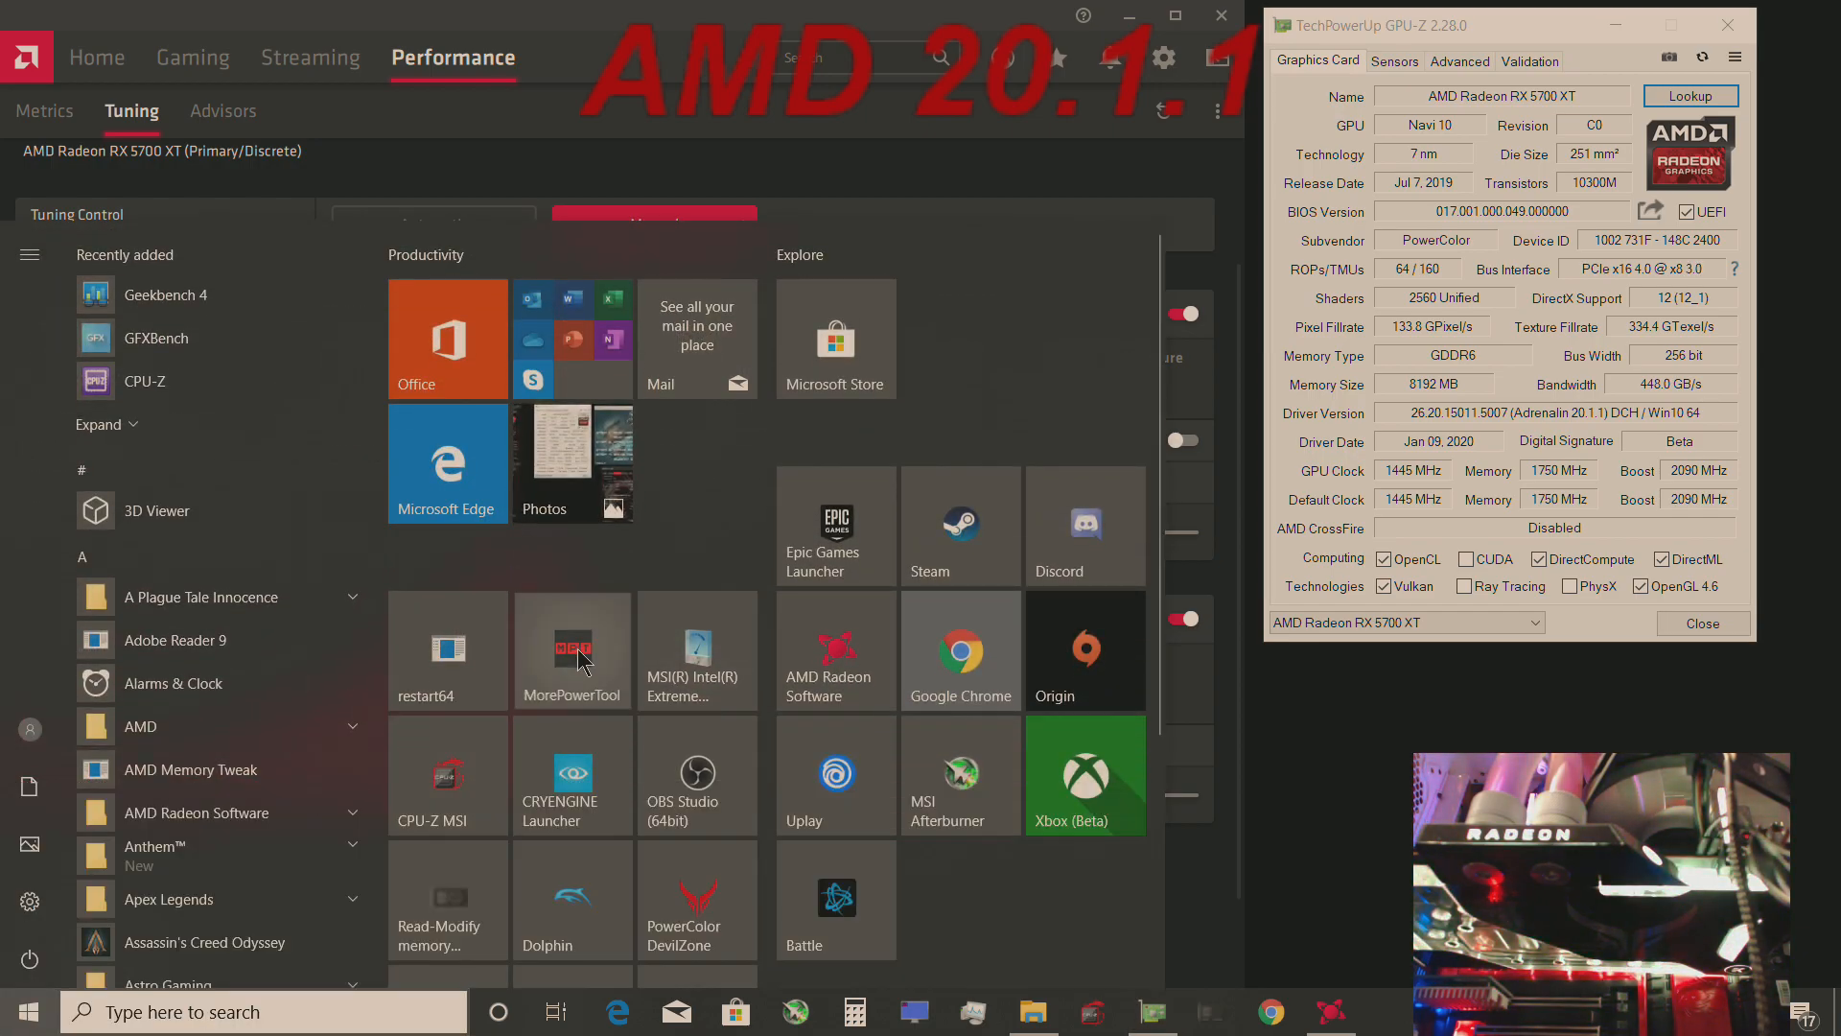
Step: Launch MorePowerTool for the RX 5700 XT from the Start menu
{"action": "left_click", "coordinate": [571, 647]}
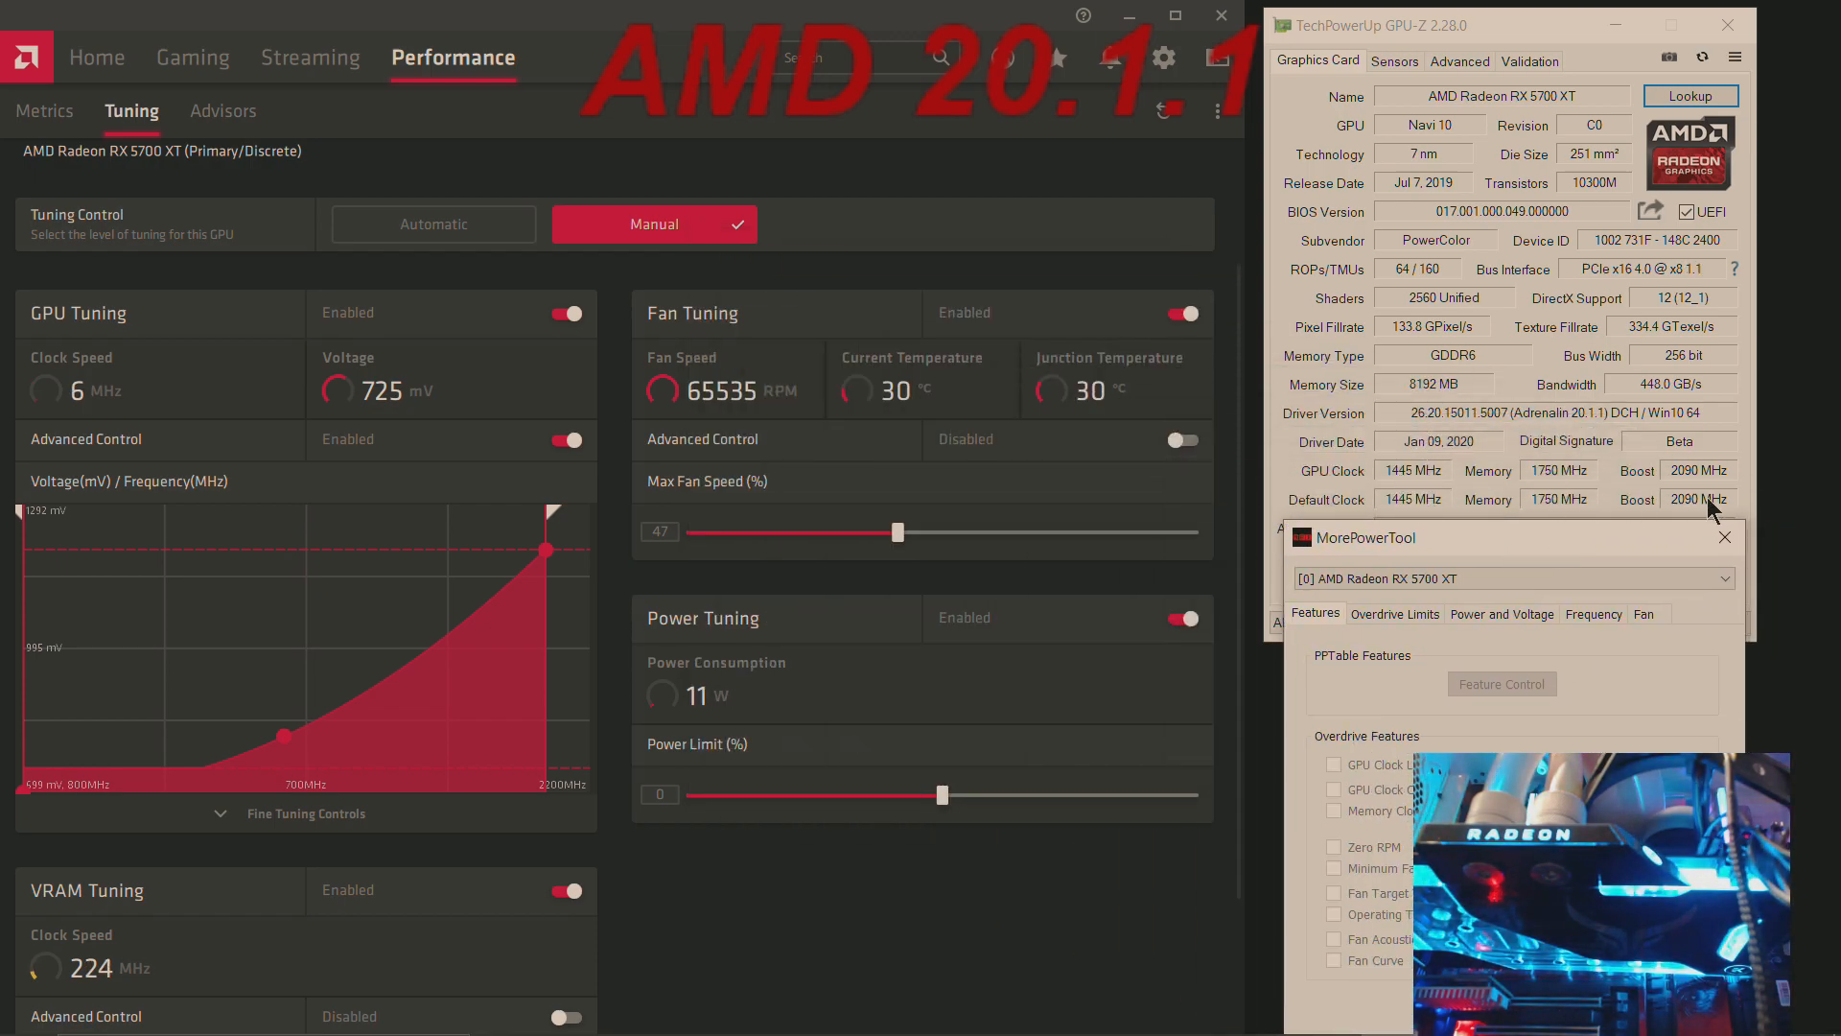
{"action": "mouse_move", "coordinate": [1397, 483]}
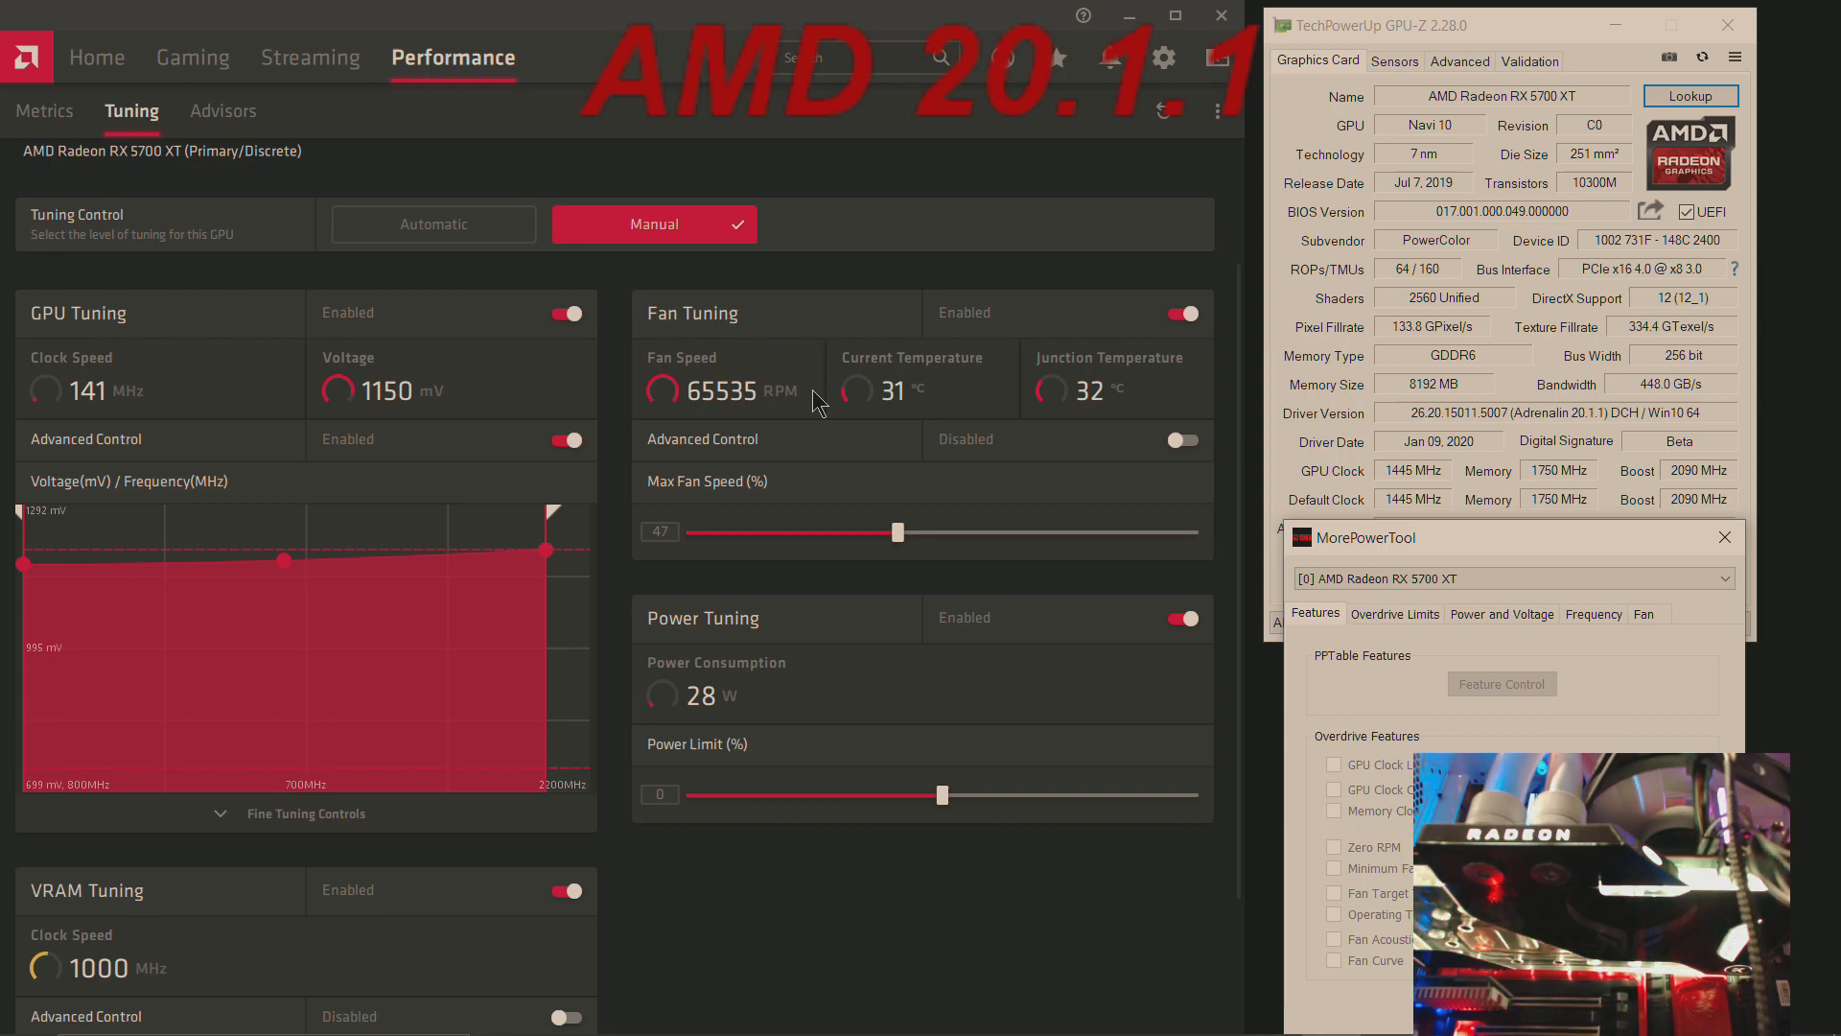
{"action": "mouse_move", "coordinate": [377, 587]}
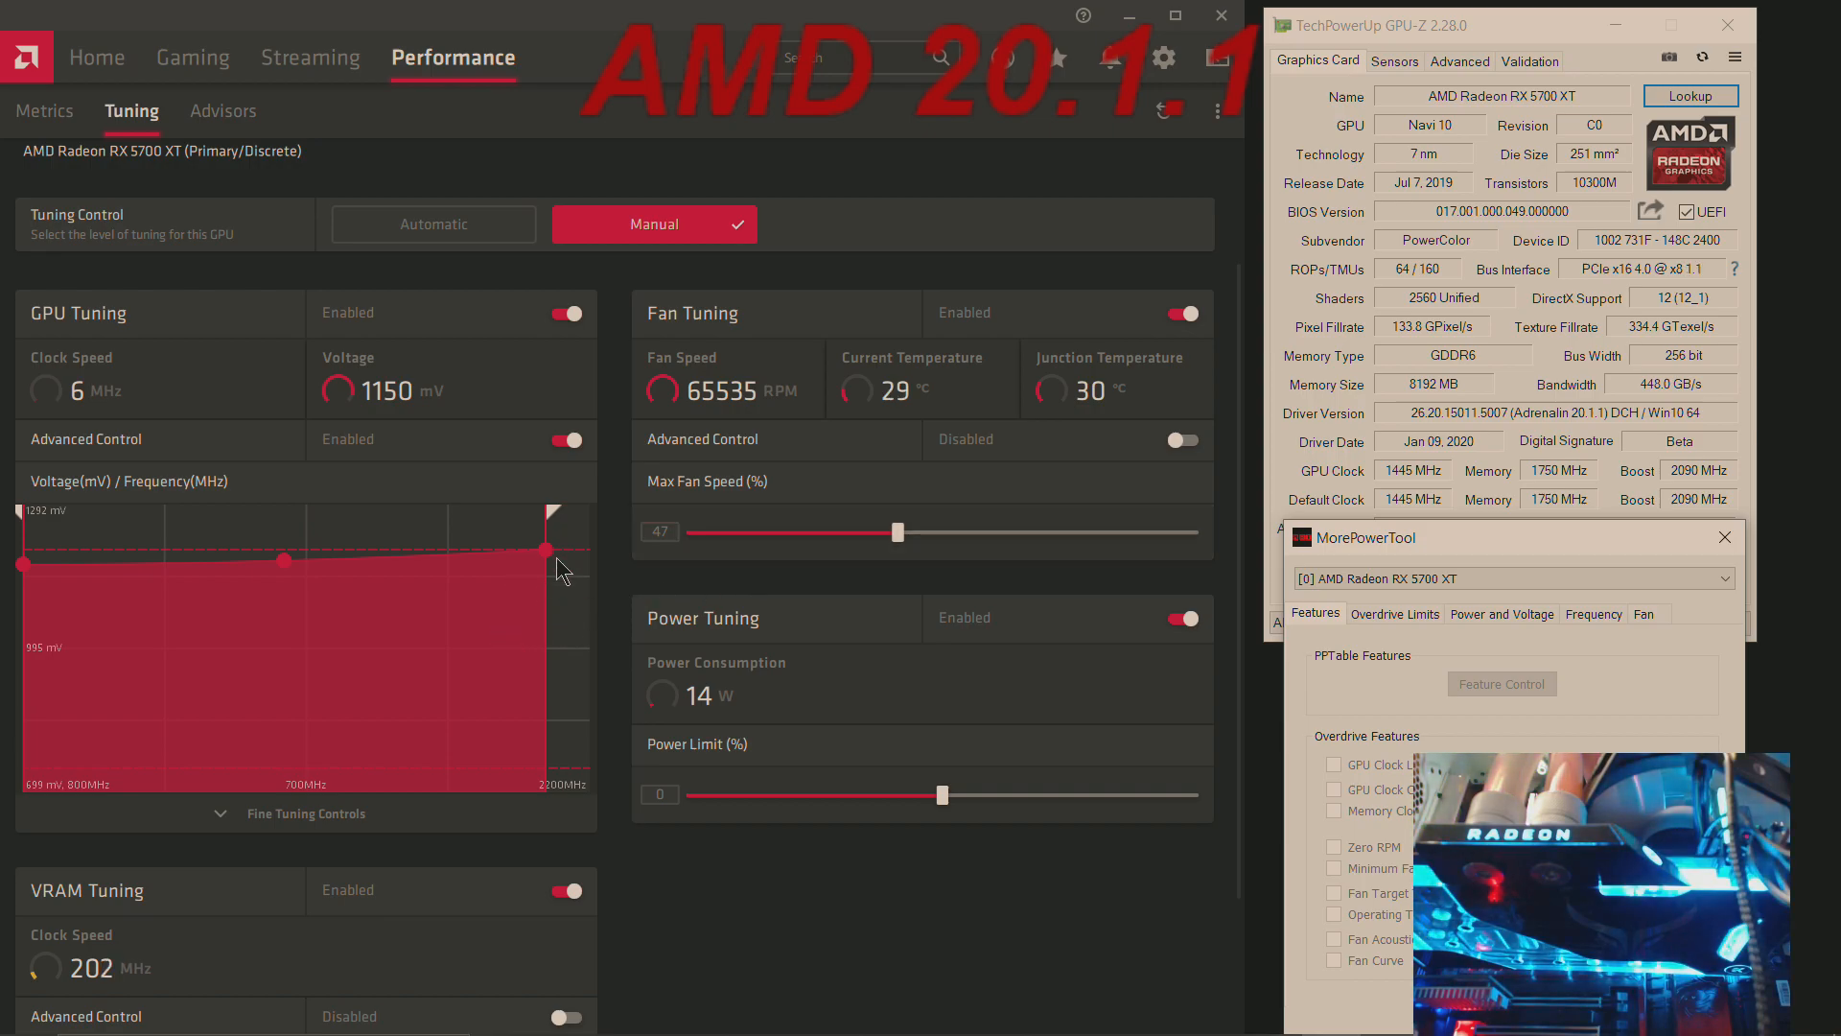
{"action": "mouse_move", "coordinate": [972, 514]}
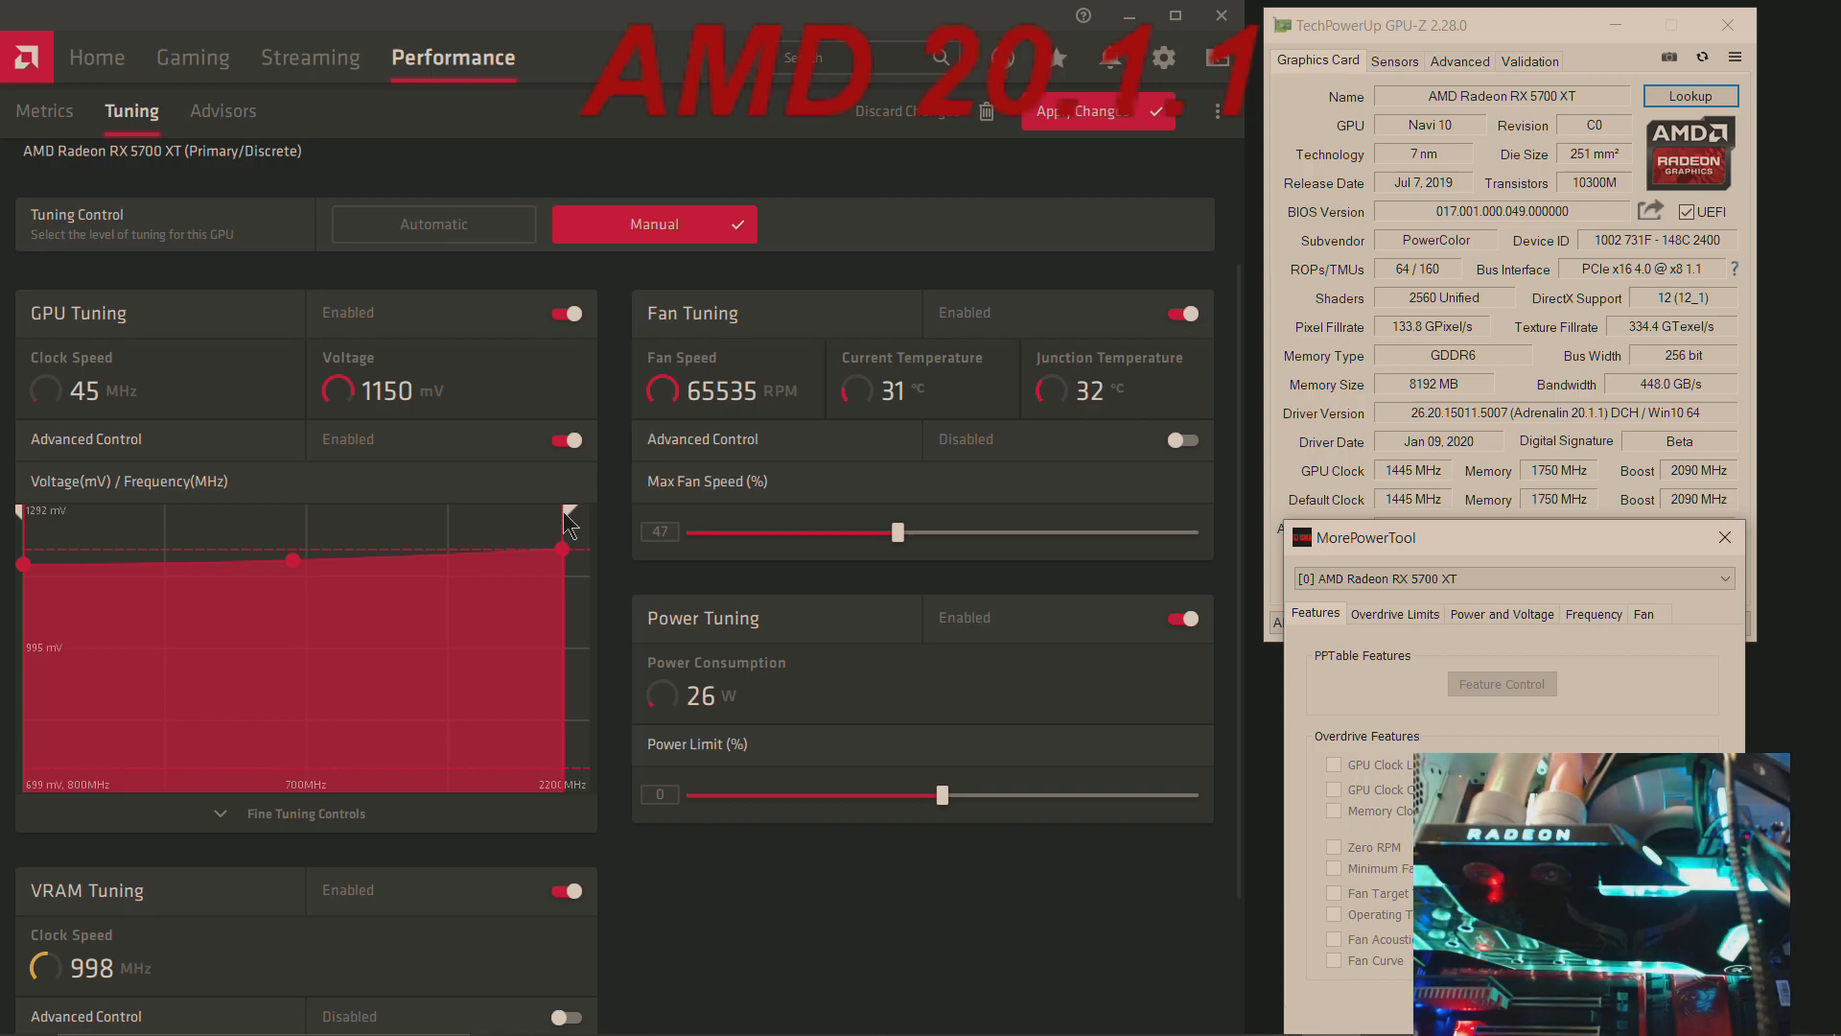
Step: Expand Fine Tuning Controls and lower the GPU curve's top frequency point toward 2015 MHz
{"action": "left_click", "coordinate": [305, 813]}
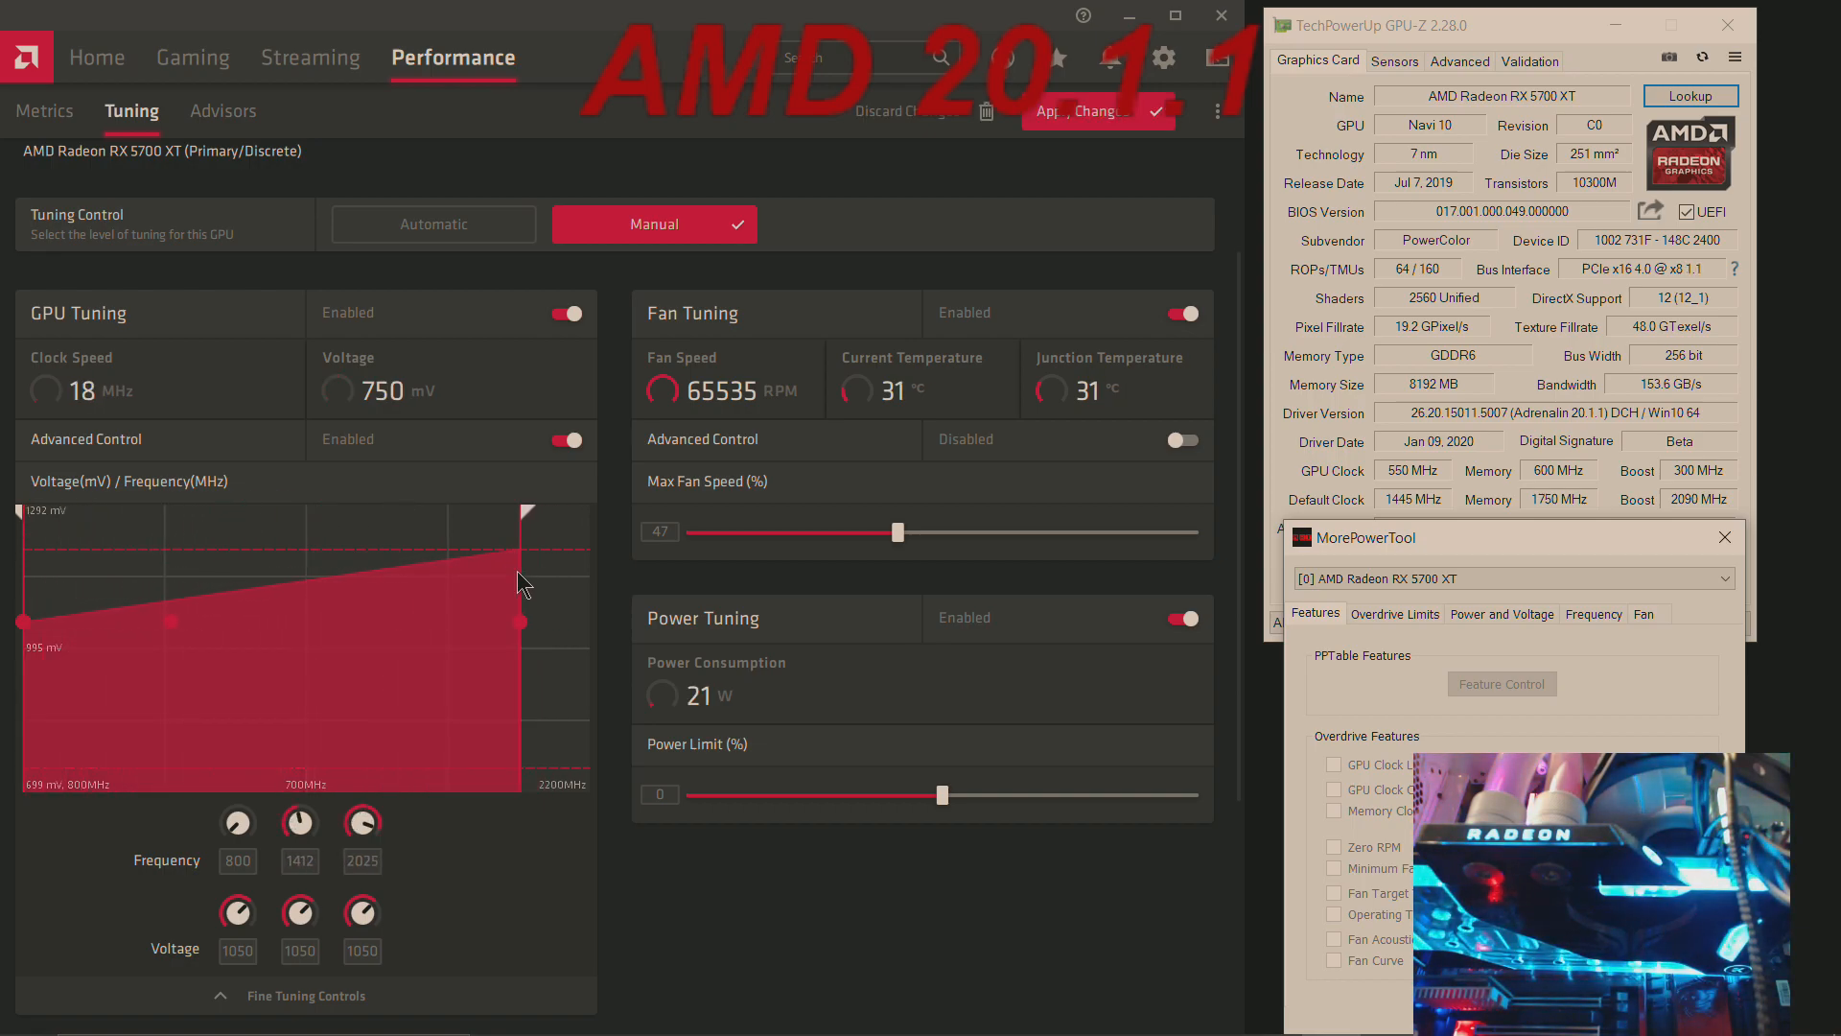
{"action": "left_click_drag", "start_coordinate": [523, 513], "coordinate": [522, 586]}
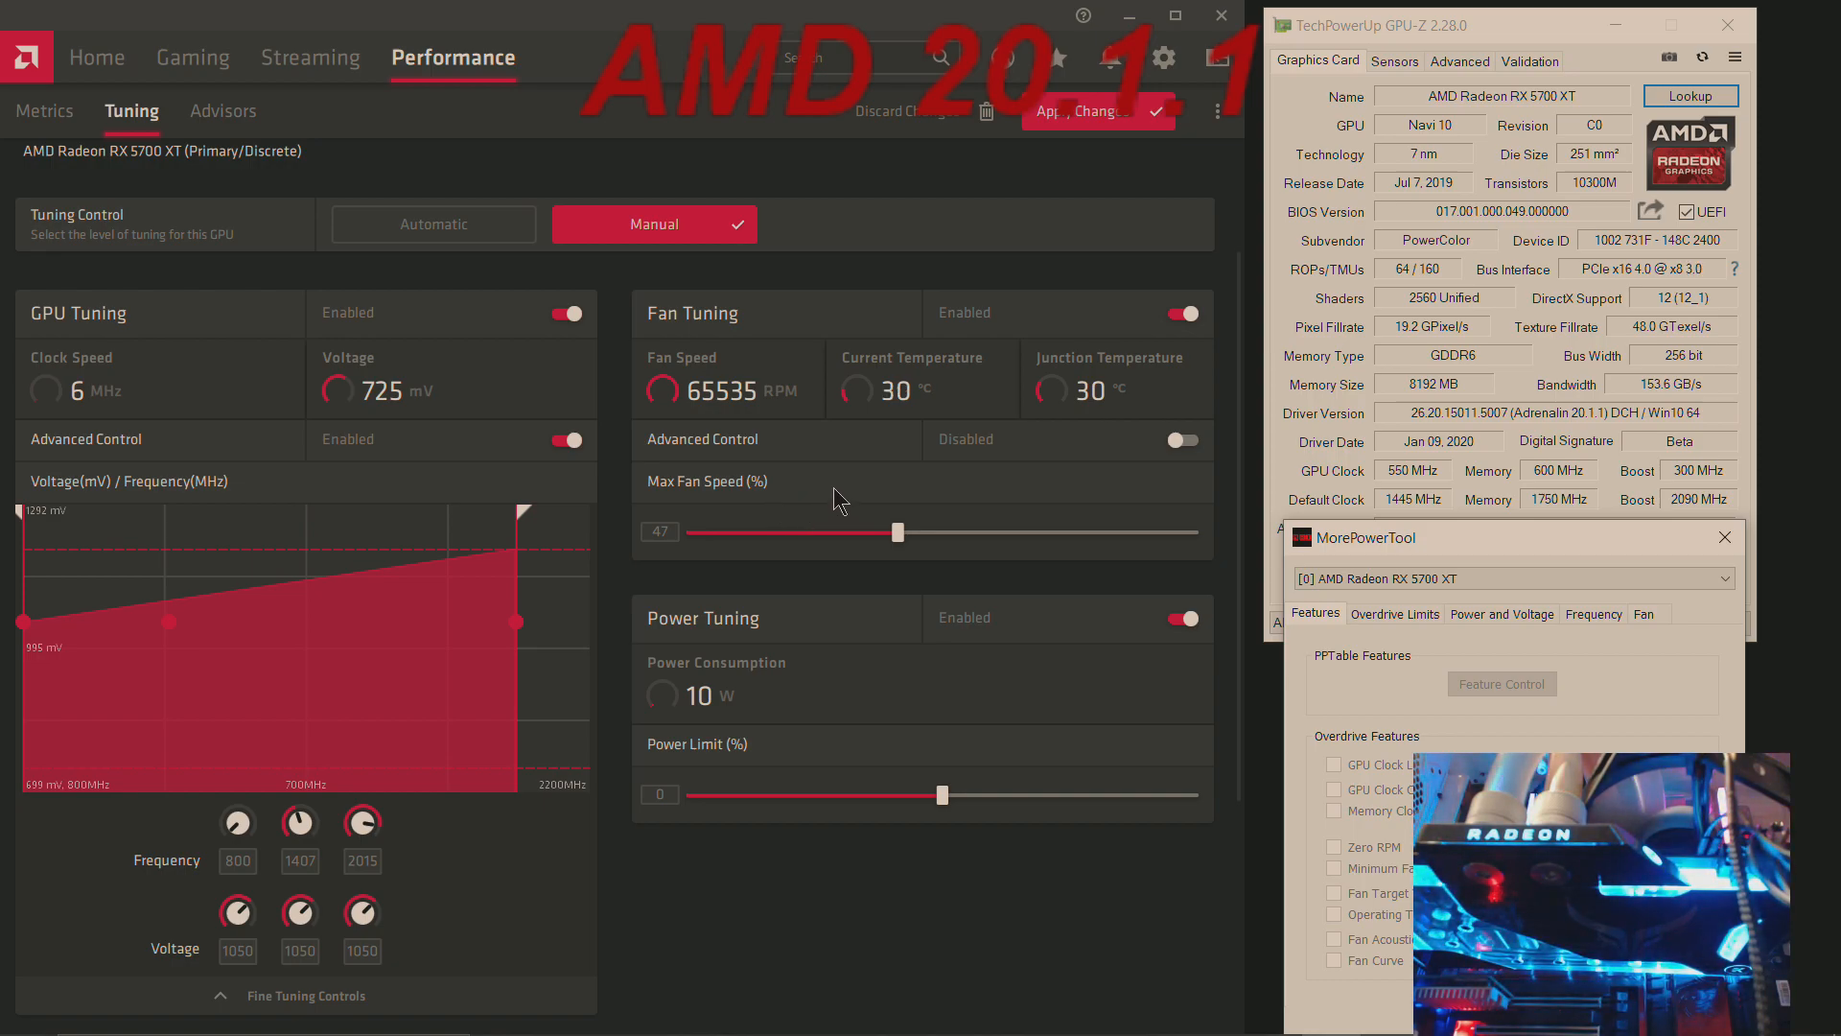
{"action": "mouse_move", "coordinate": [838, 407]}
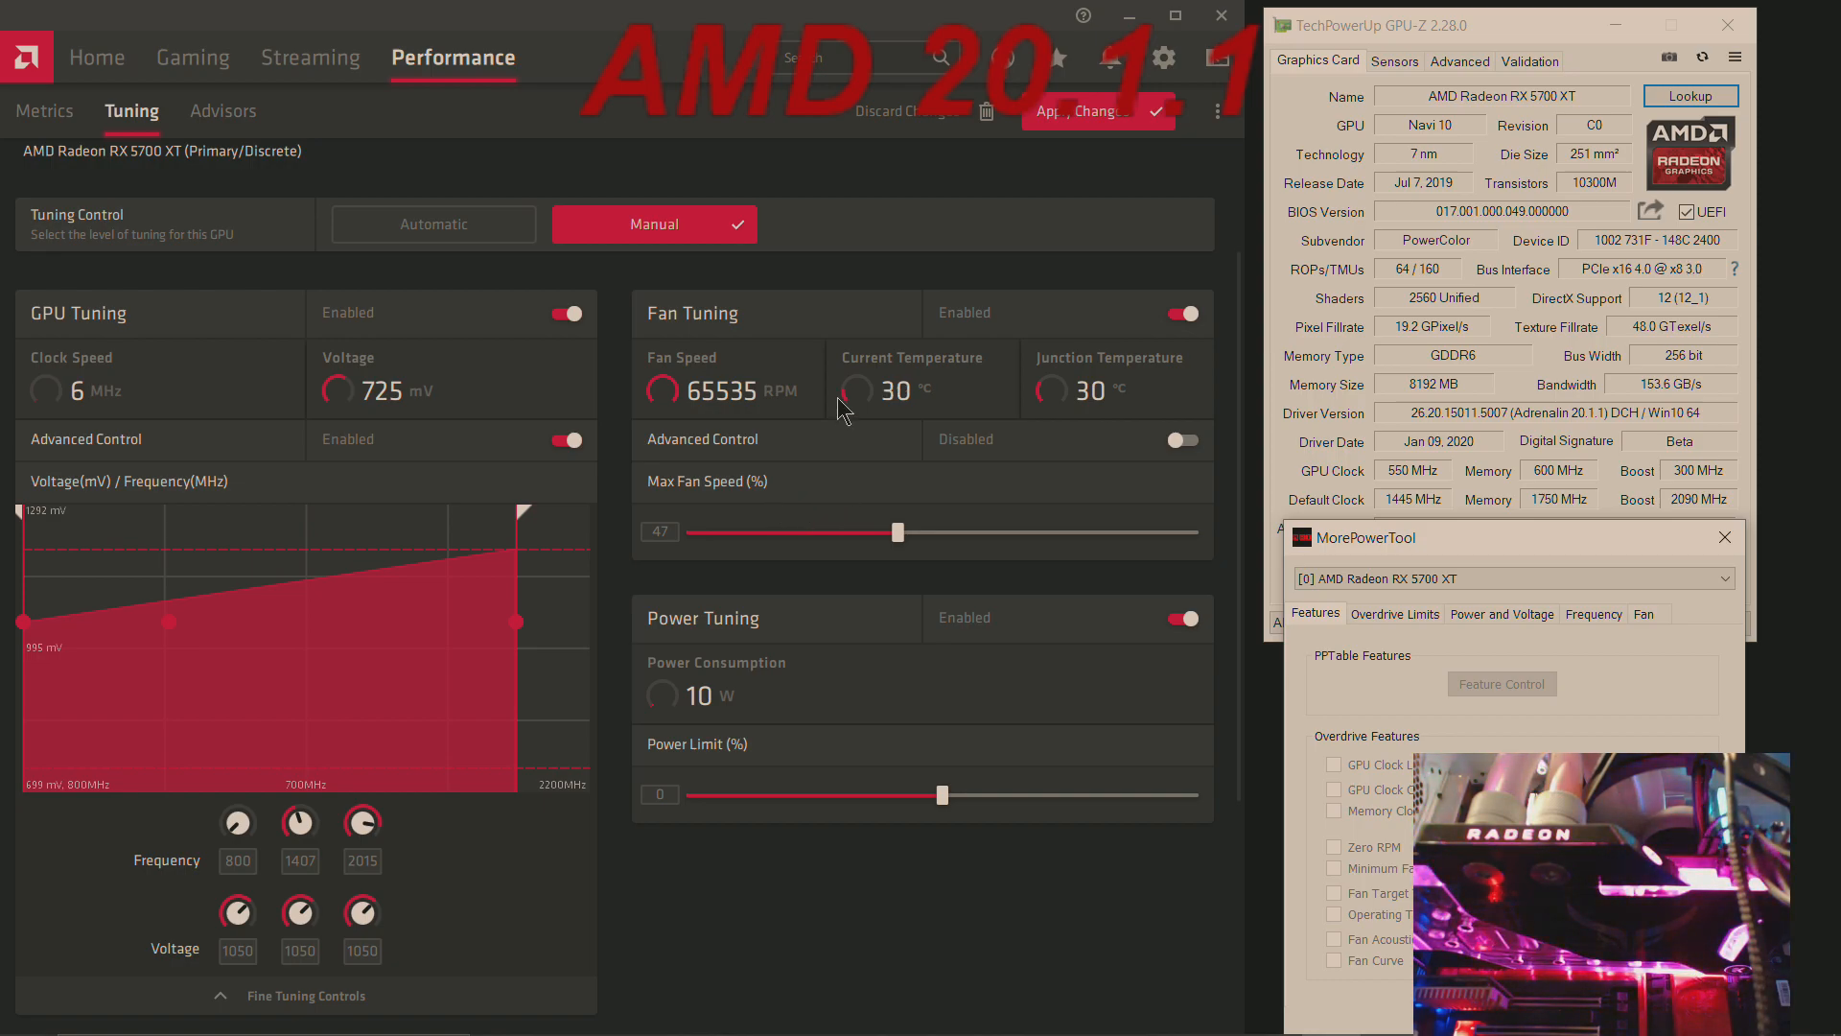
{"action": "mouse_move", "coordinate": [1057, 168]}
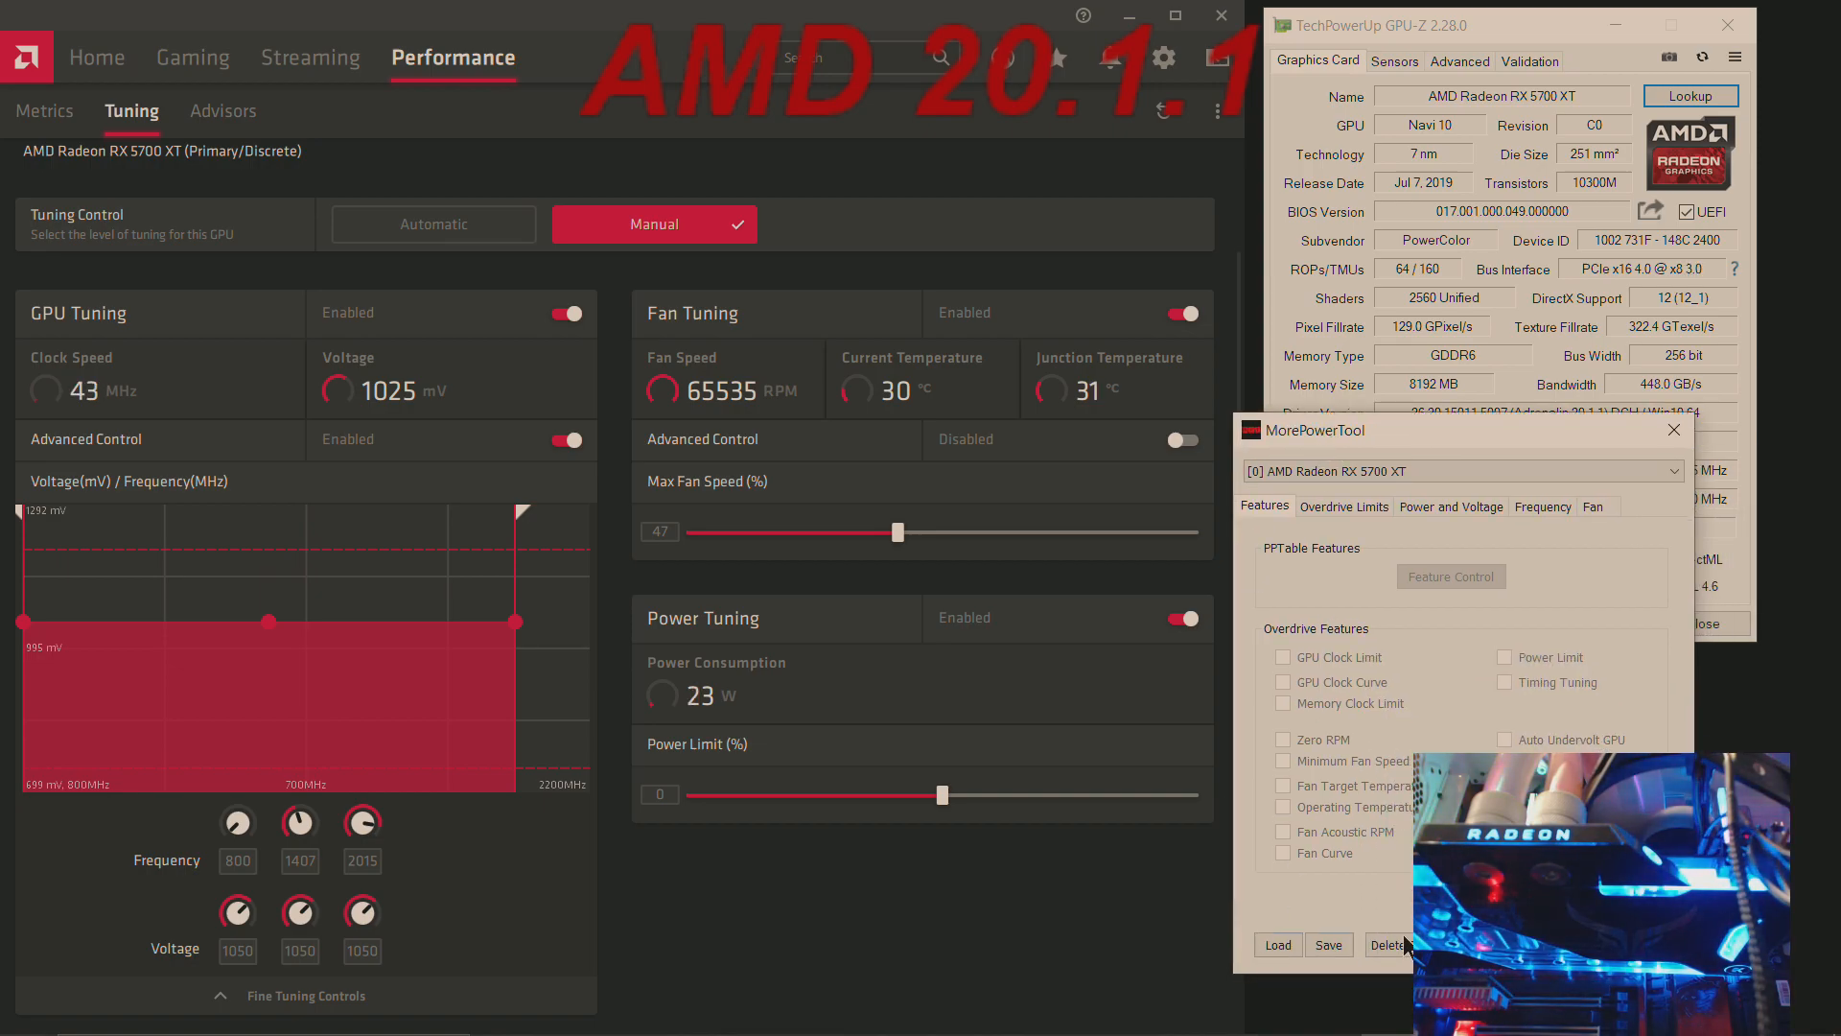
Step: Load the max cold.mpt PowerPlay table from Documents into MorePowerTool
{"action": "left_click", "coordinate": [1277, 945]}
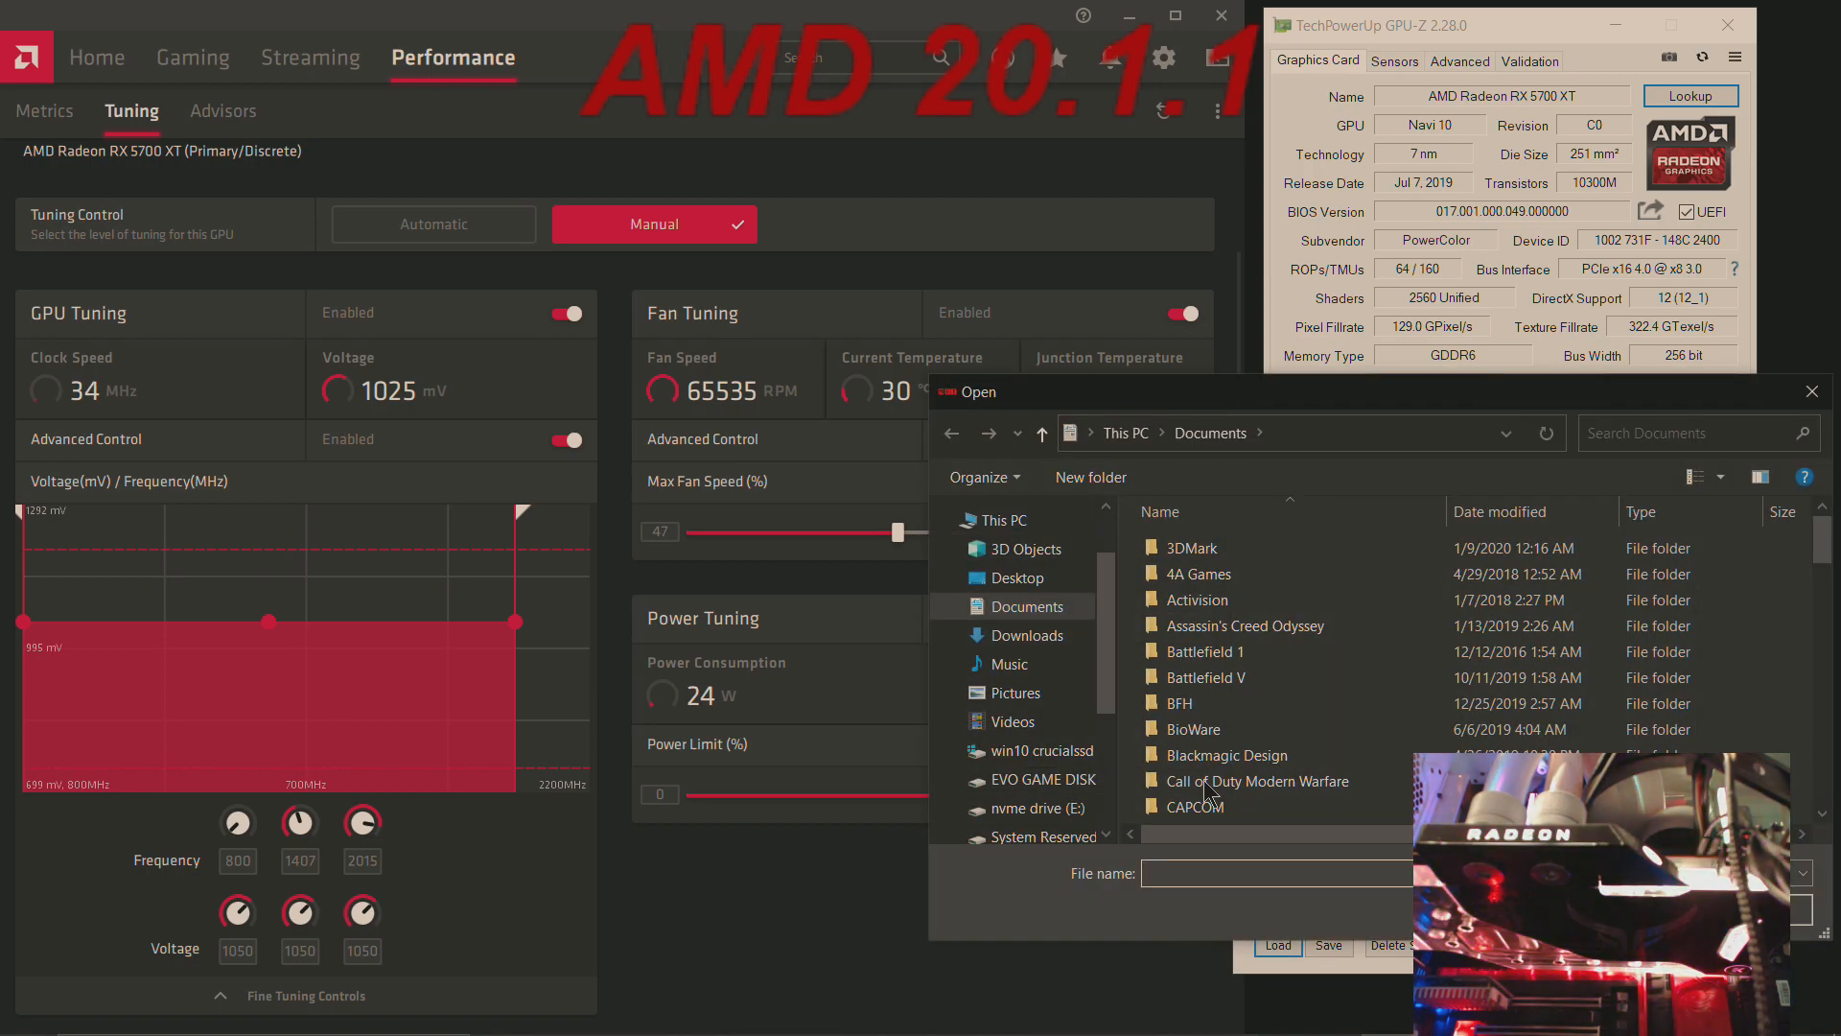
{"action": "scroll", "scroll_direction": "down", "scroll_amount": 3}
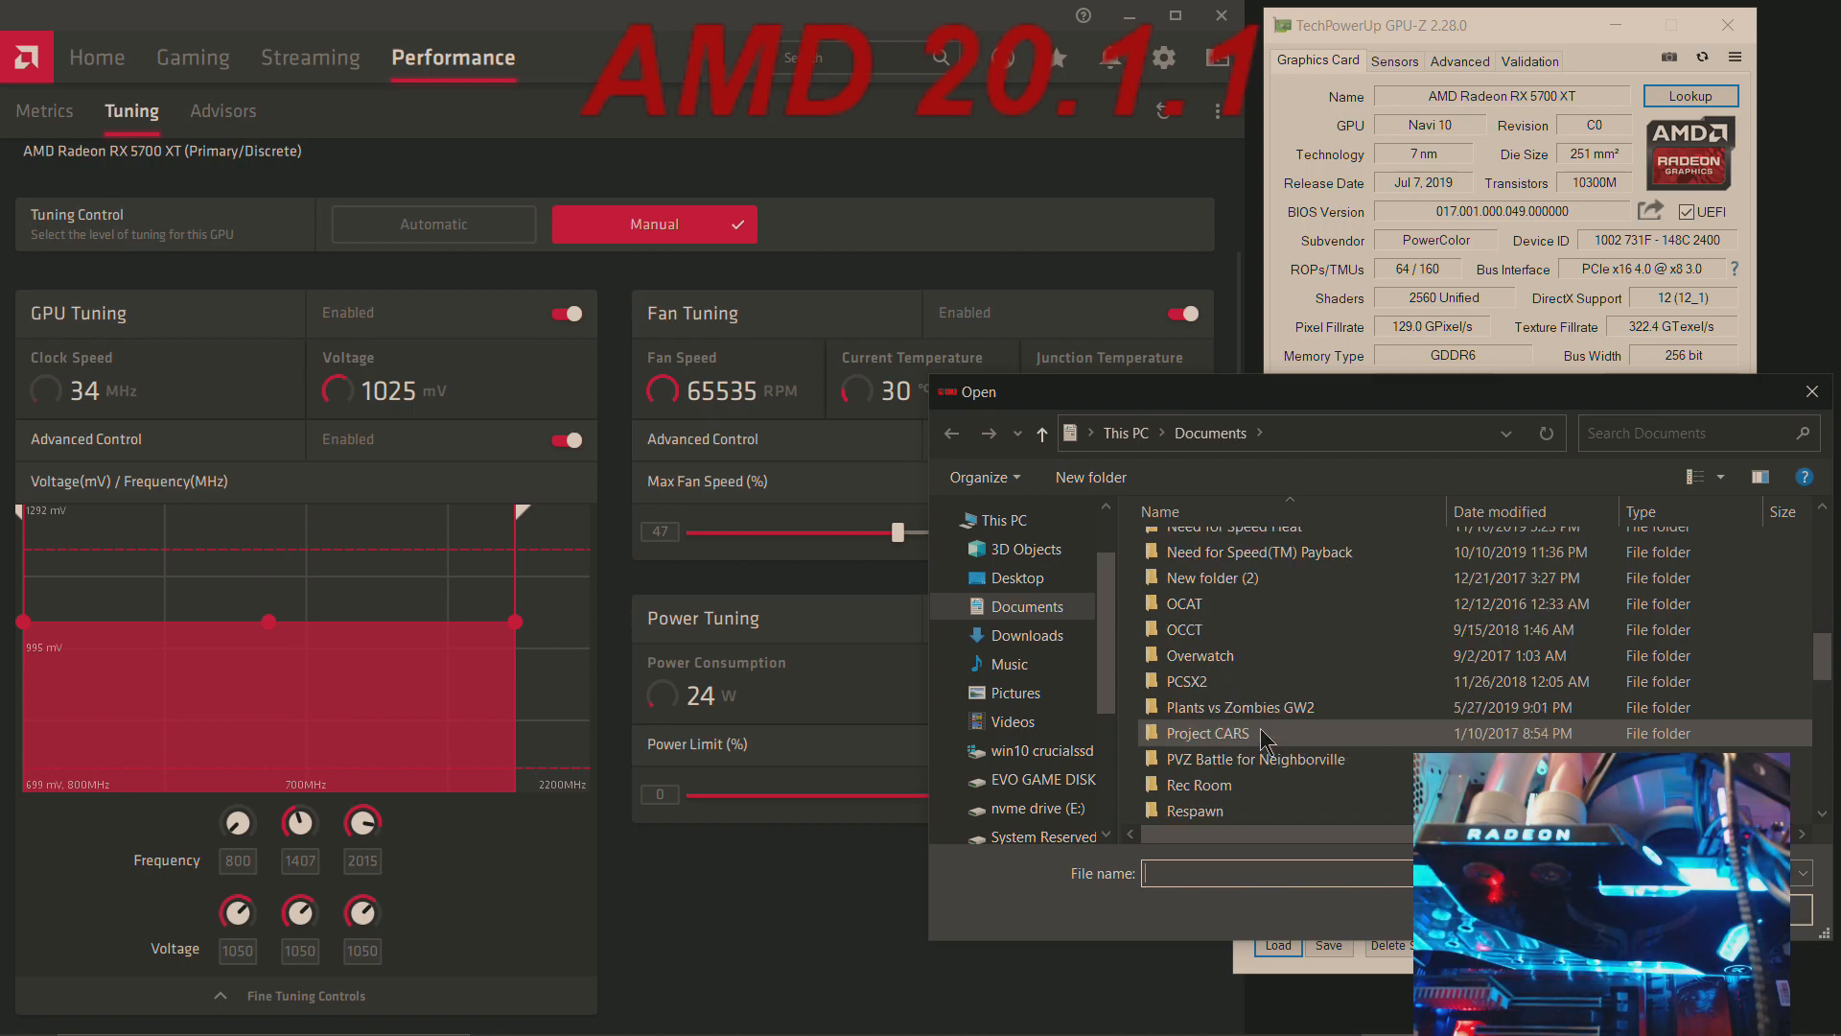
{"action": "scroll", "scroll_direction": "down", "scroll_amount": 3}
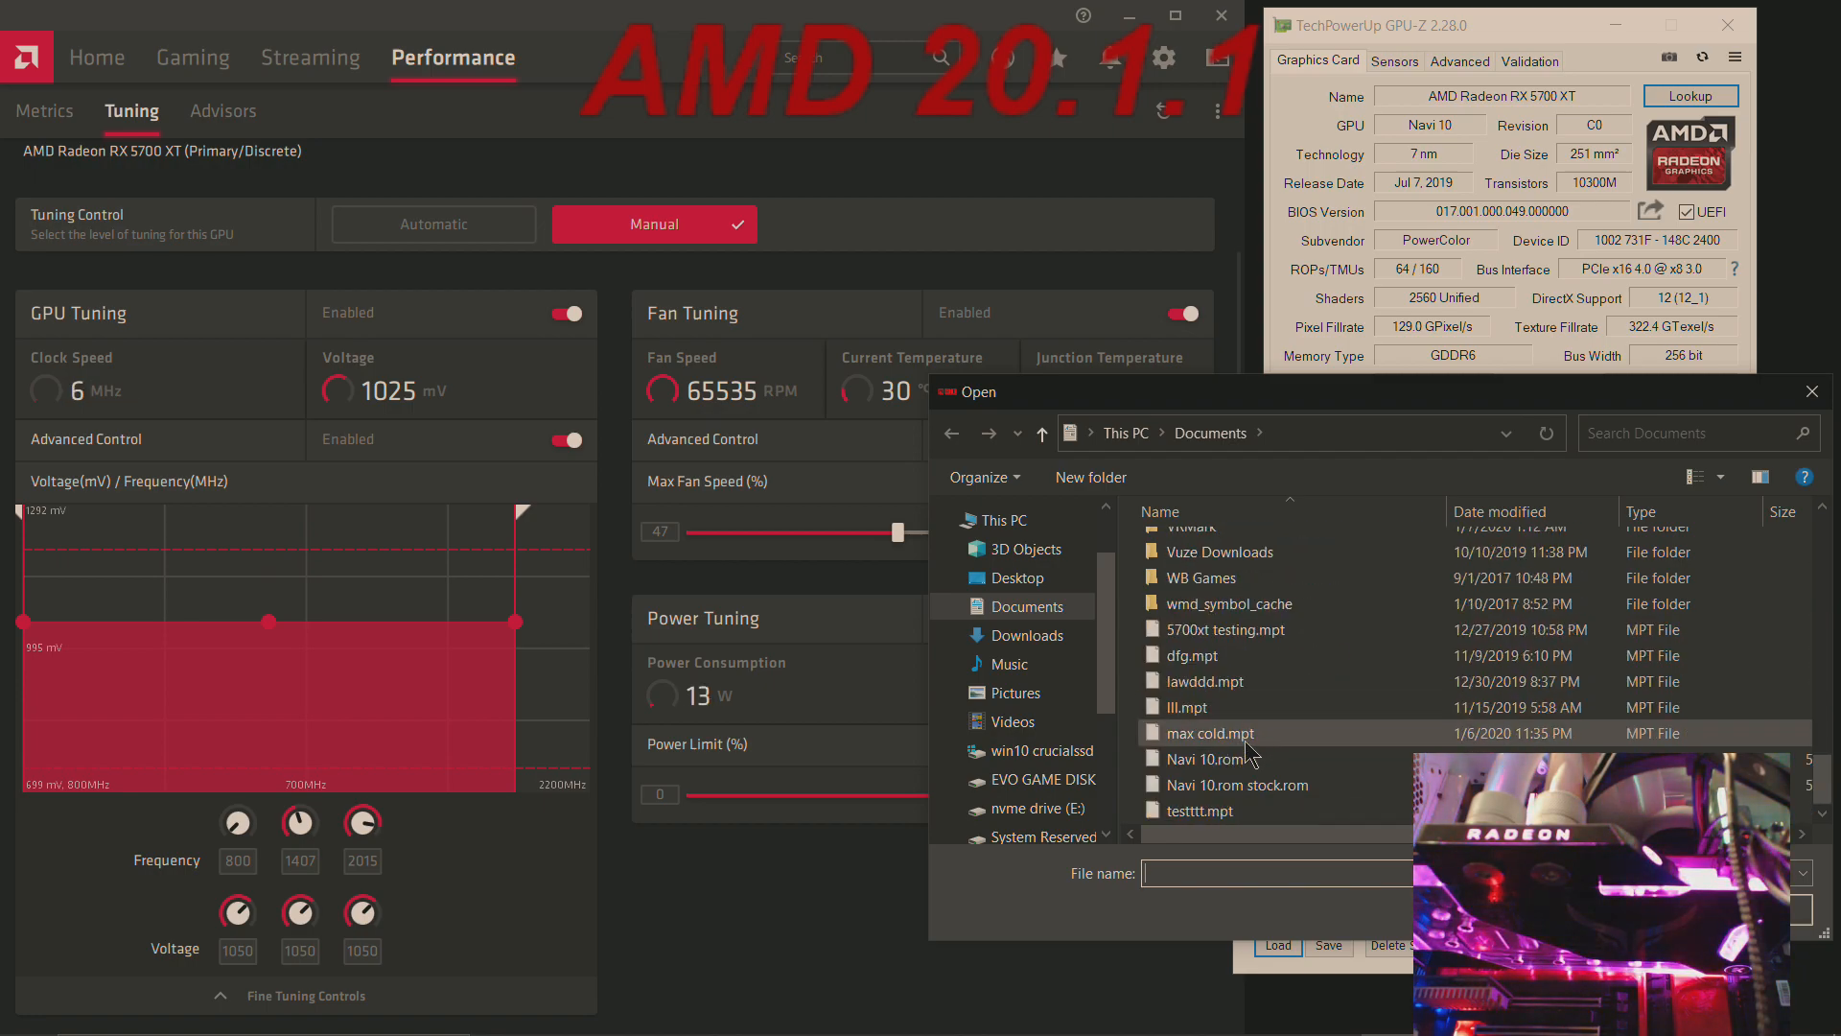
{"action": "left_click", "coordinate": [1203, 758]}
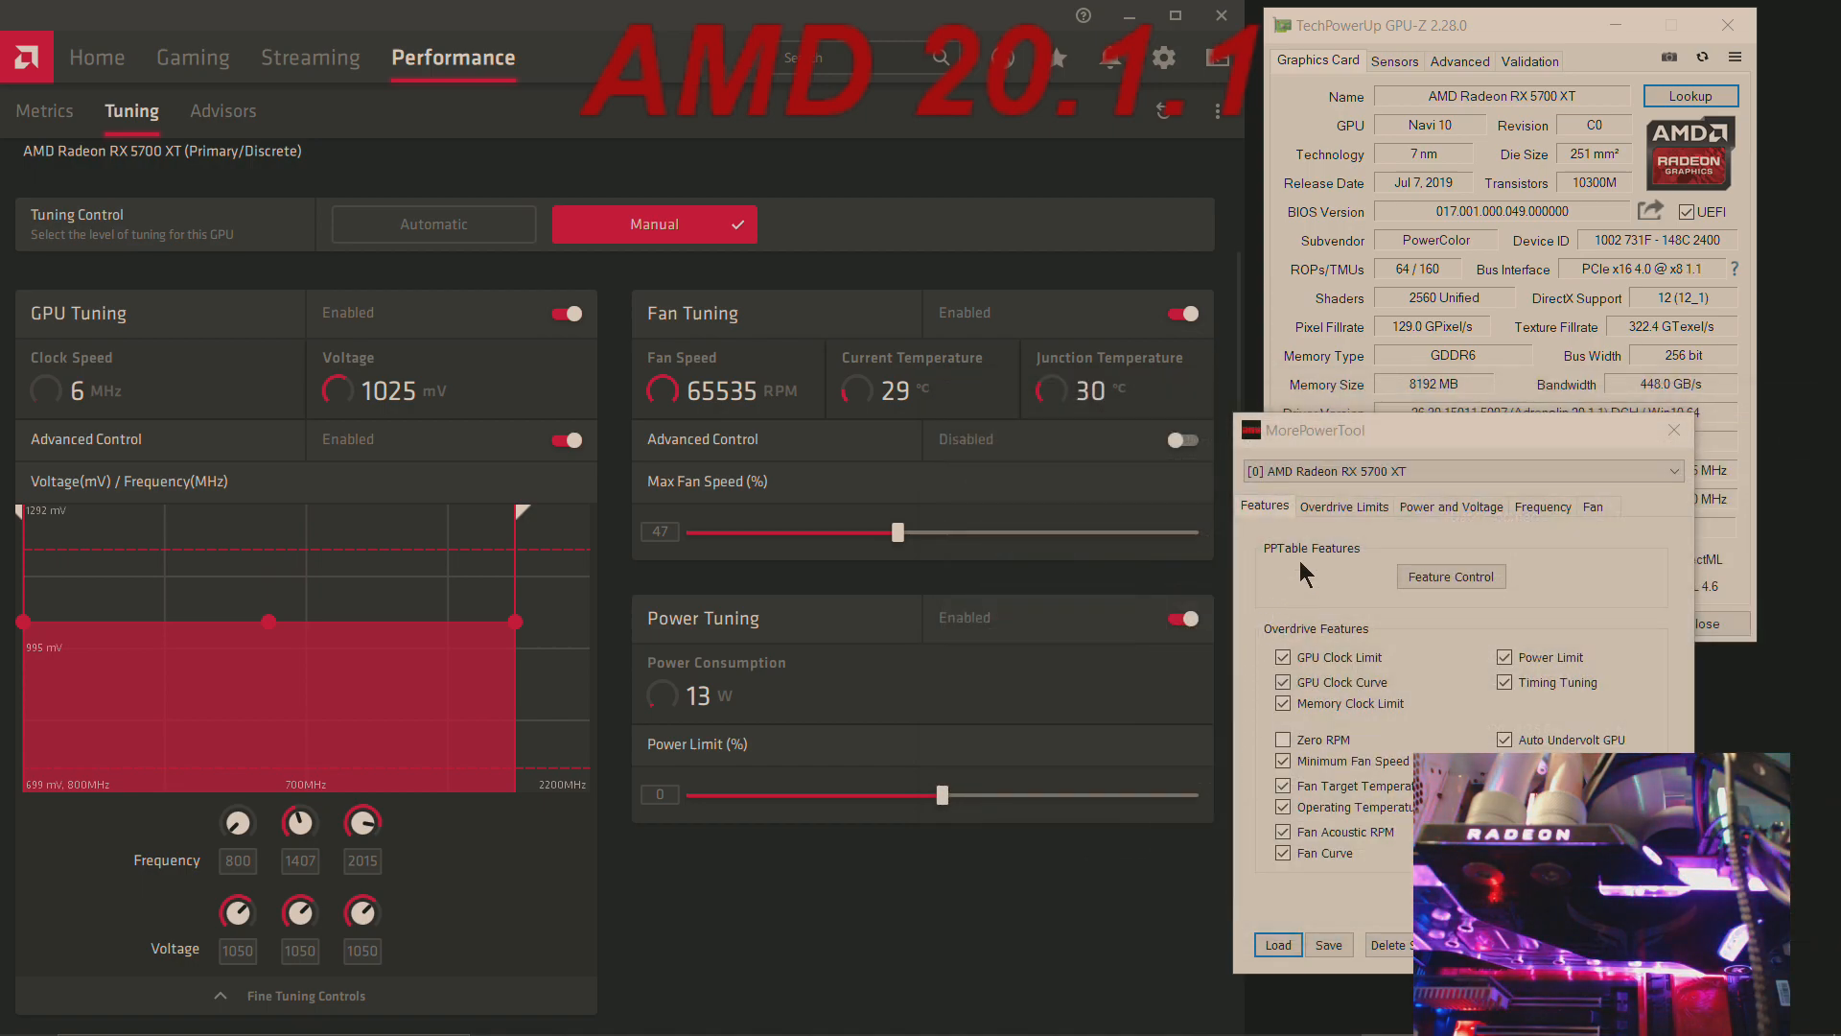
Step: Review the Overdrive and power/voltage limit tabs, then dismiss the 'successfully added' message
{"action": "left_click", "coordinate": [1343, 506]}
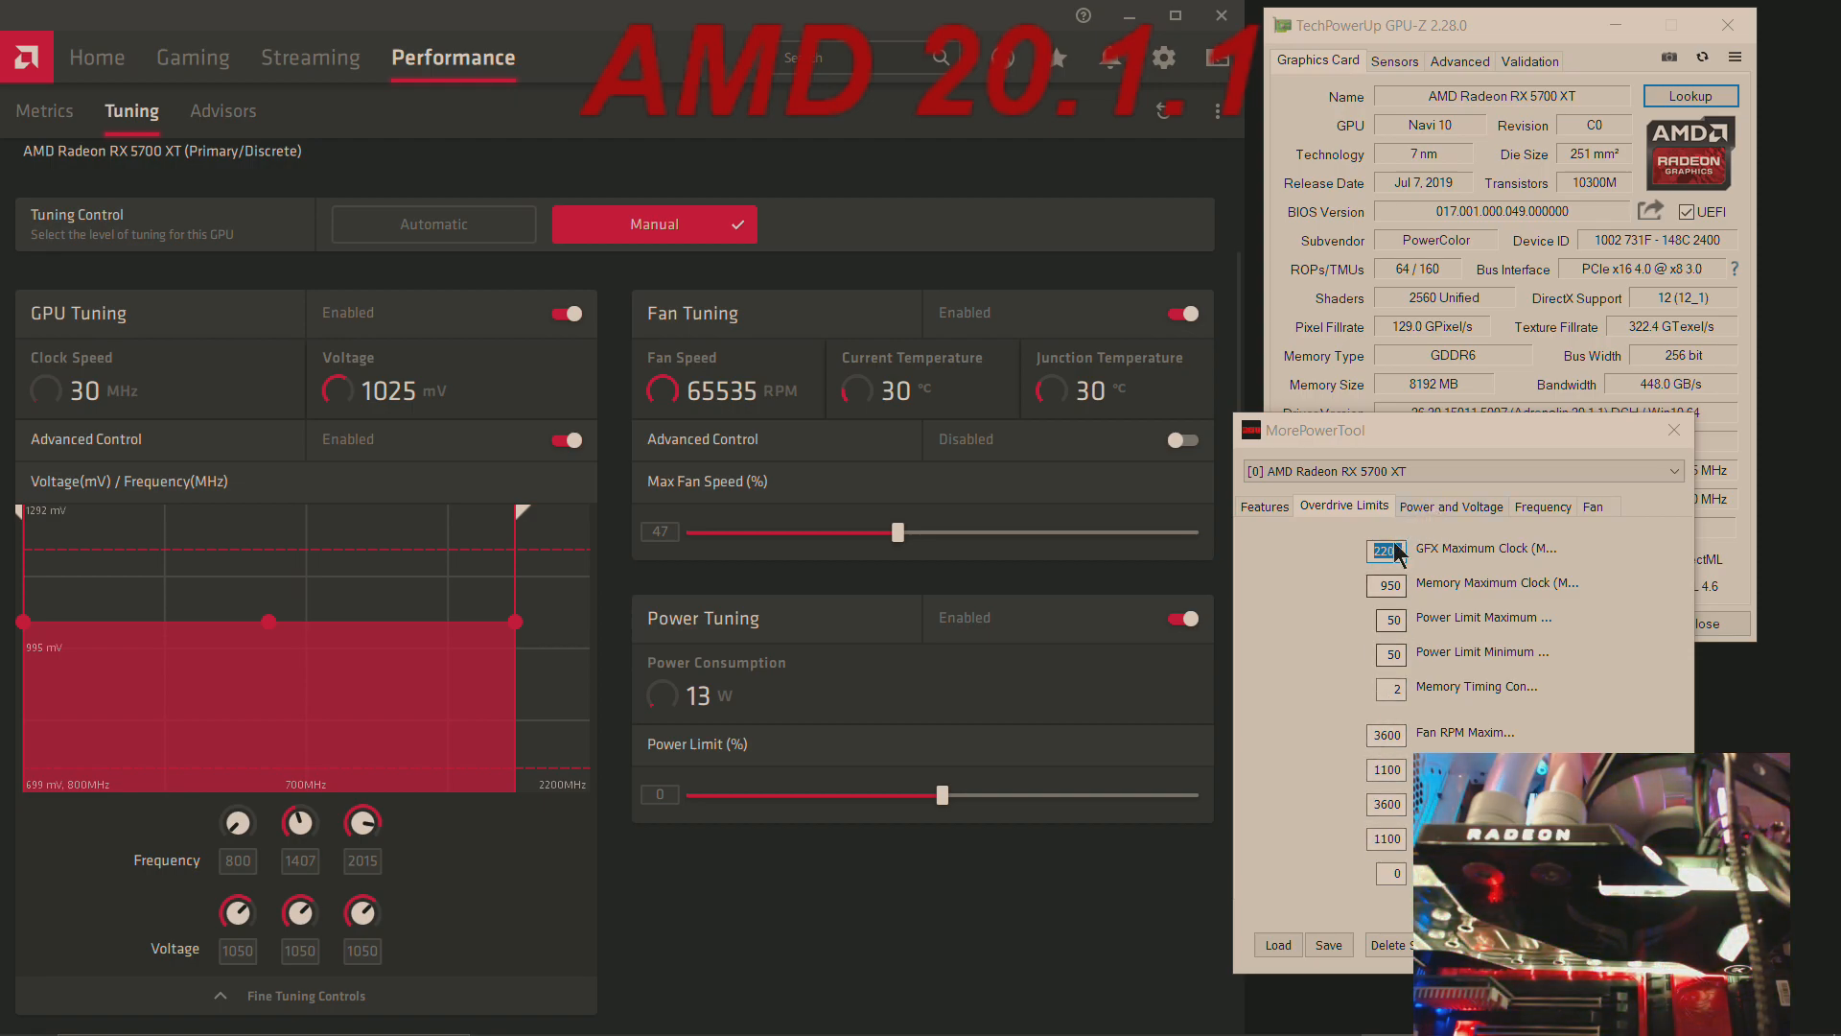
{"action": "left_click", "coordinate": [1450, 505]}
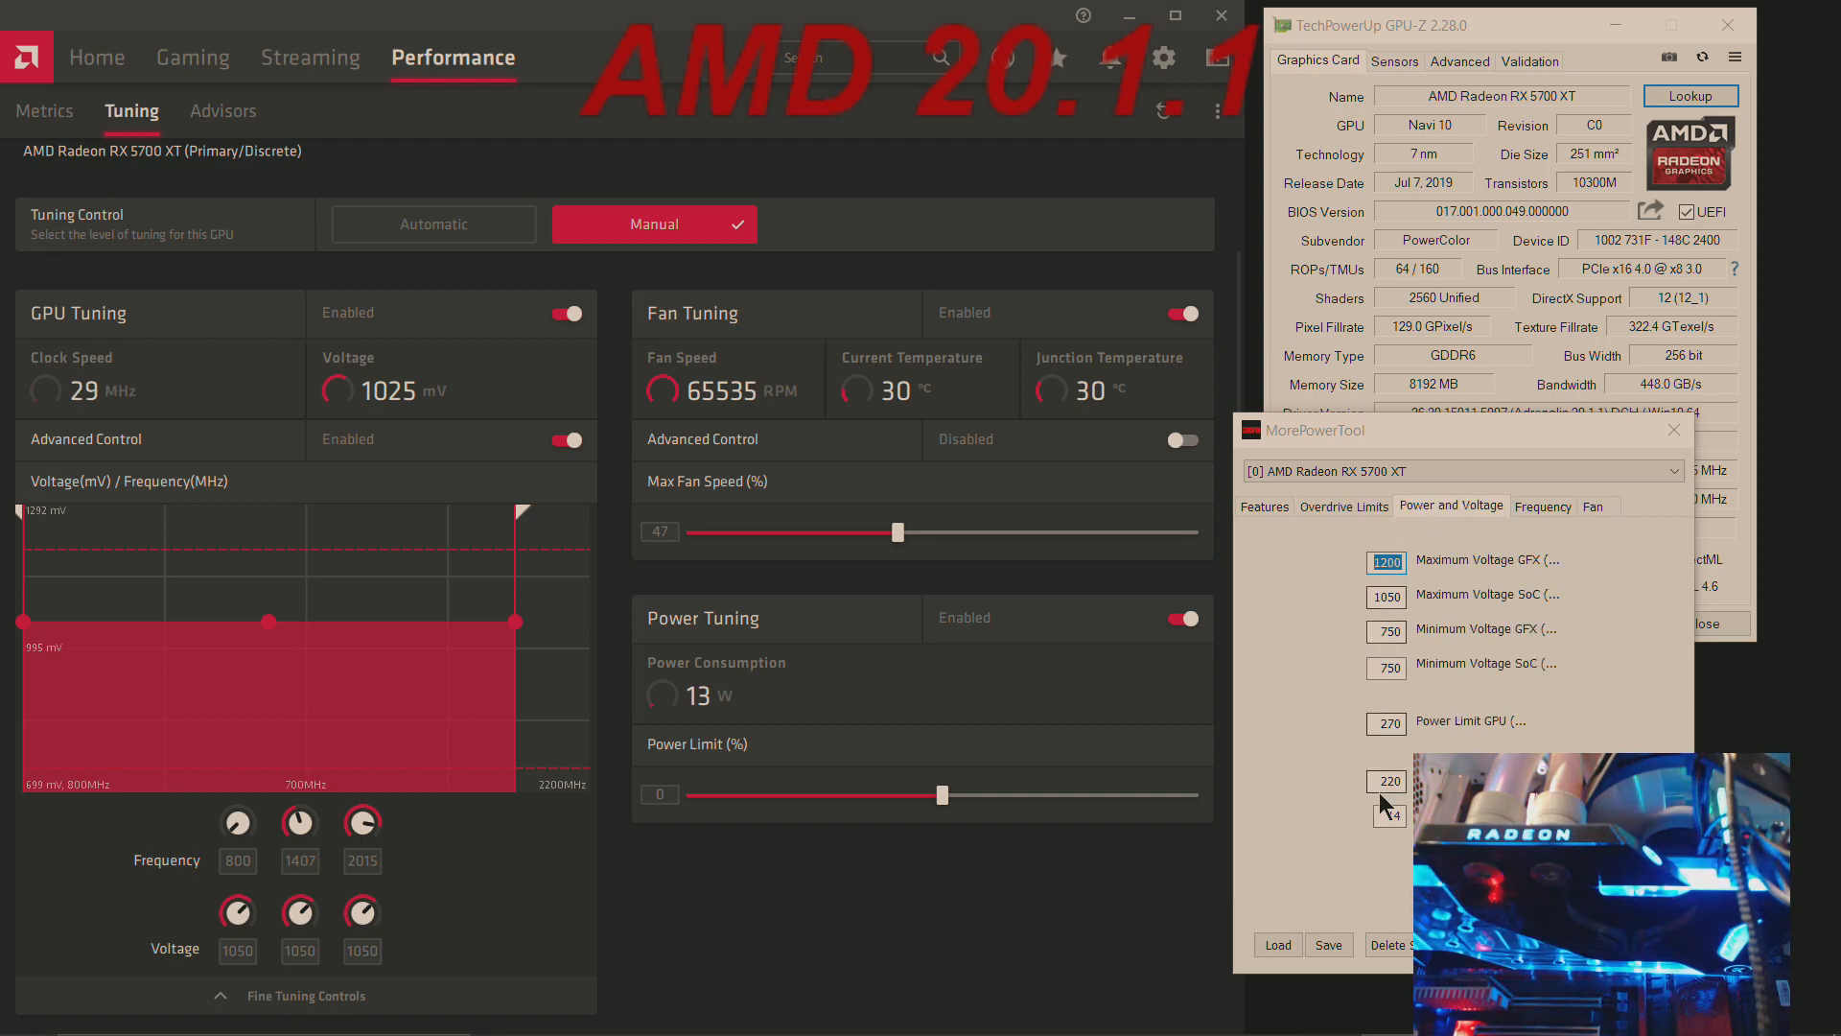
{"action": "left_click", "coordinate": [1541, 507]}
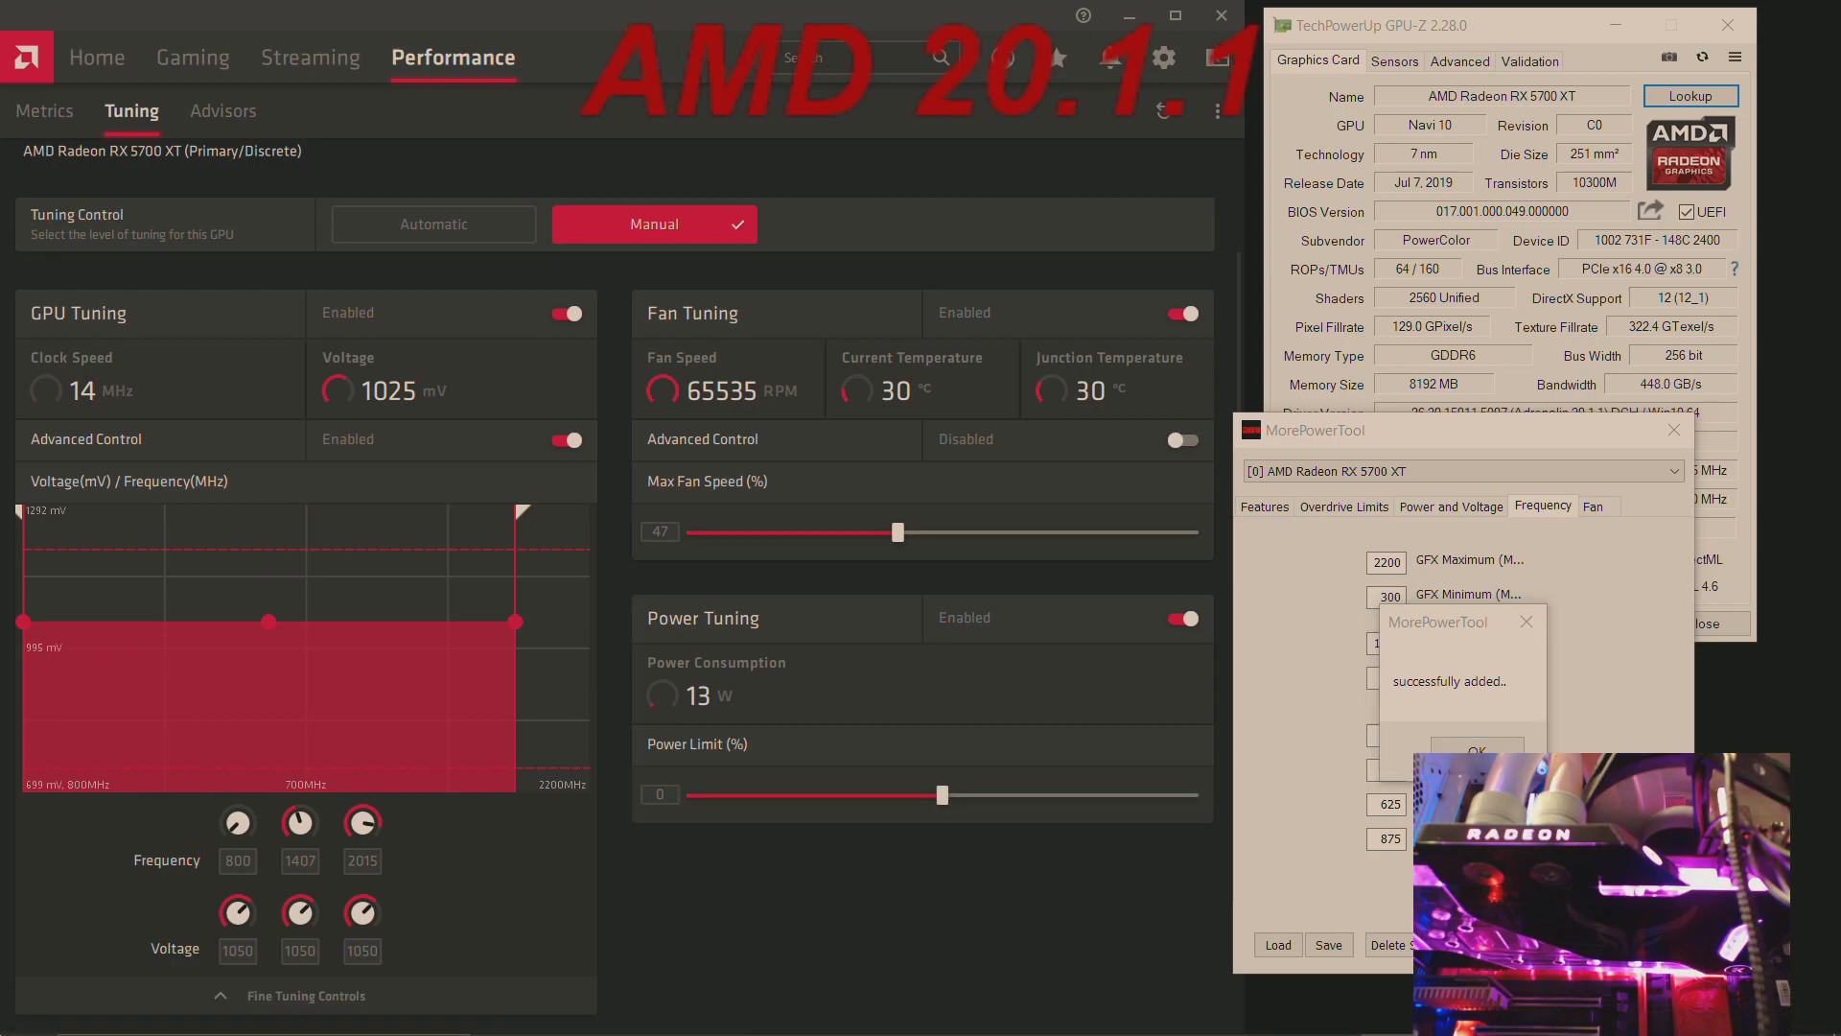
{"action": "left_click", "coordinate": [26, 1010]}
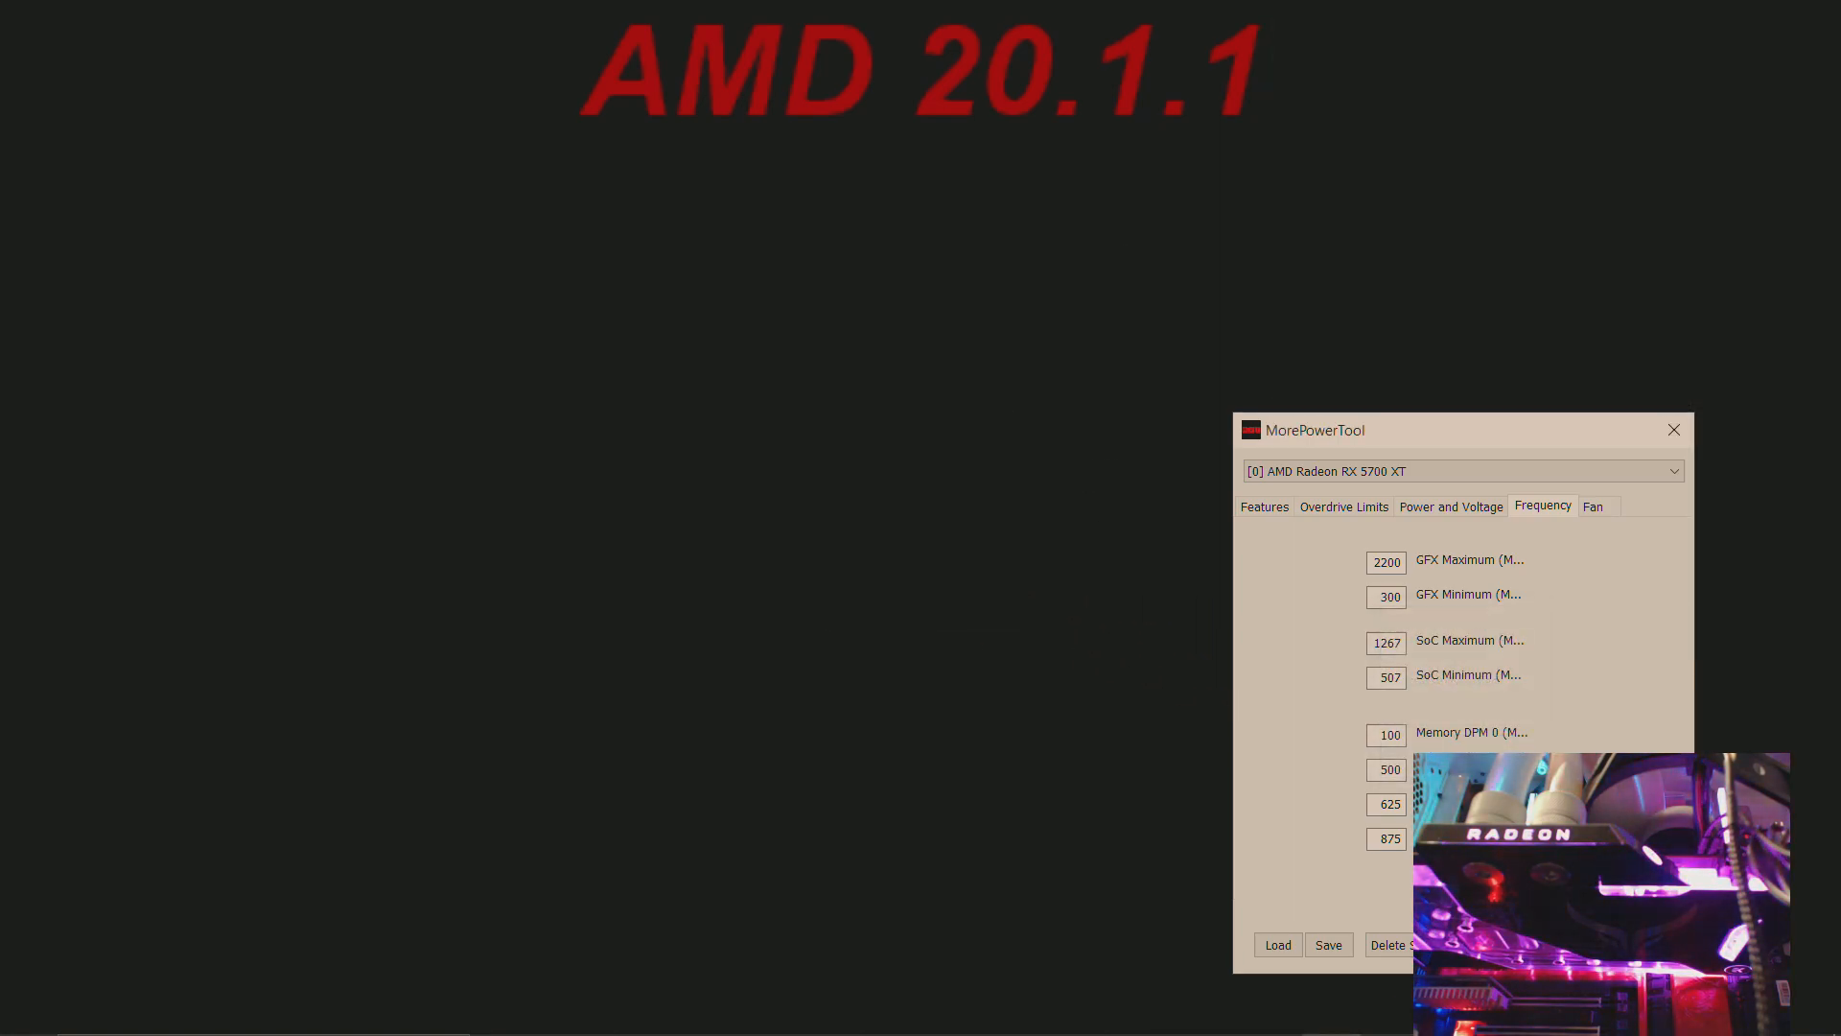
Step: Relaunch AMD Radeon Software from the desktop context menu and scroll to the tuning curve
{"action": "right_click", "coordinate": [293, 575]}
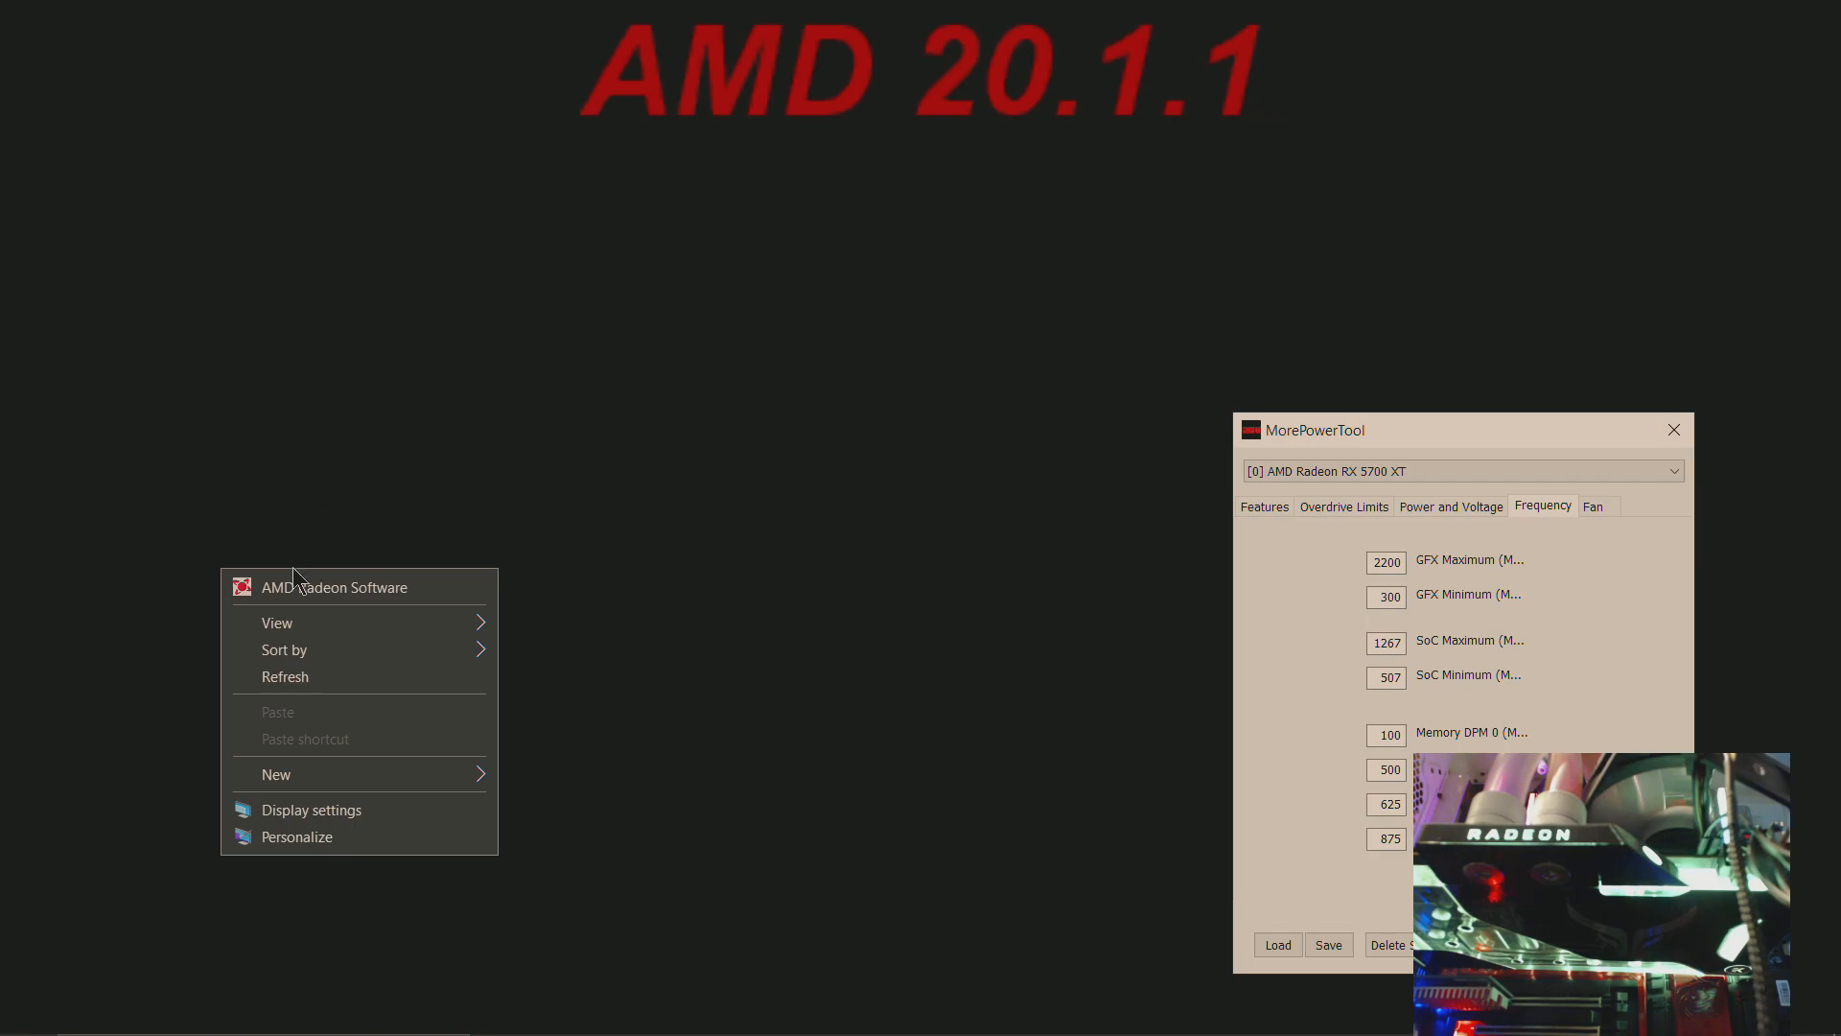
{"action": "left_click", "coordinate": [336, 586]}
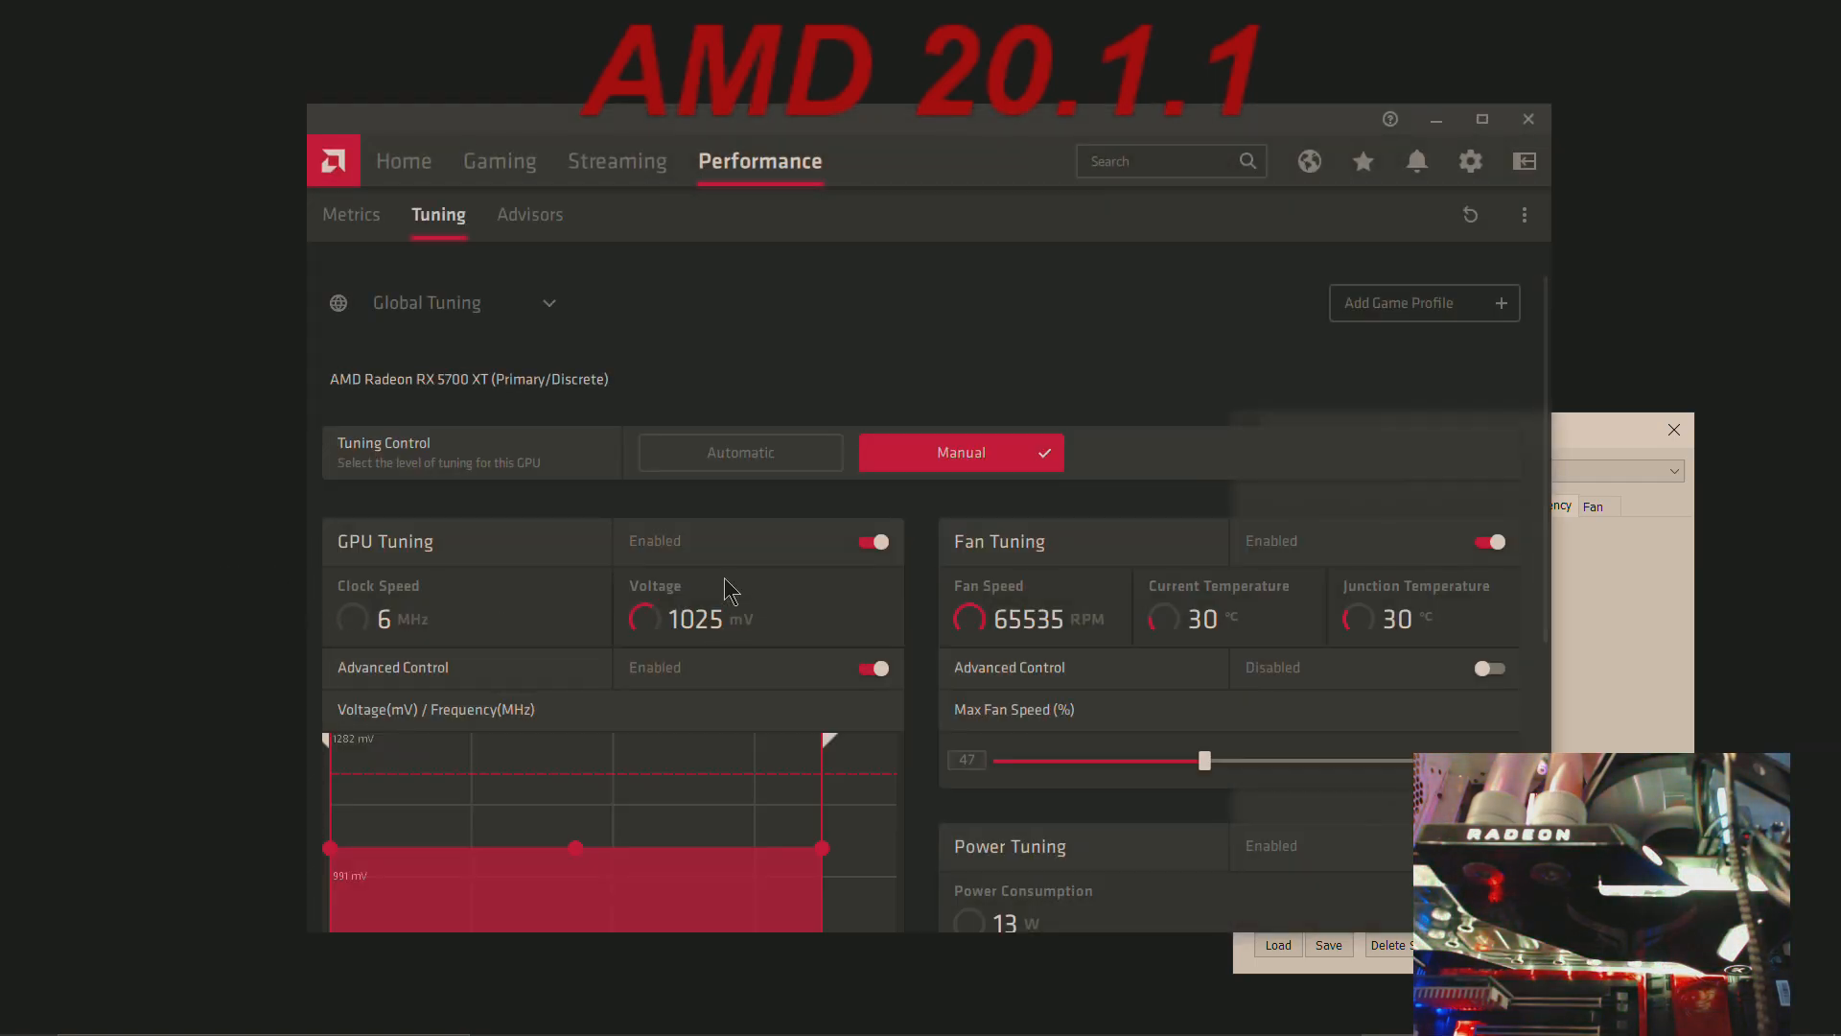
{"action": "scroll", "scroll_direction": "down", "scroll_amount": 3}
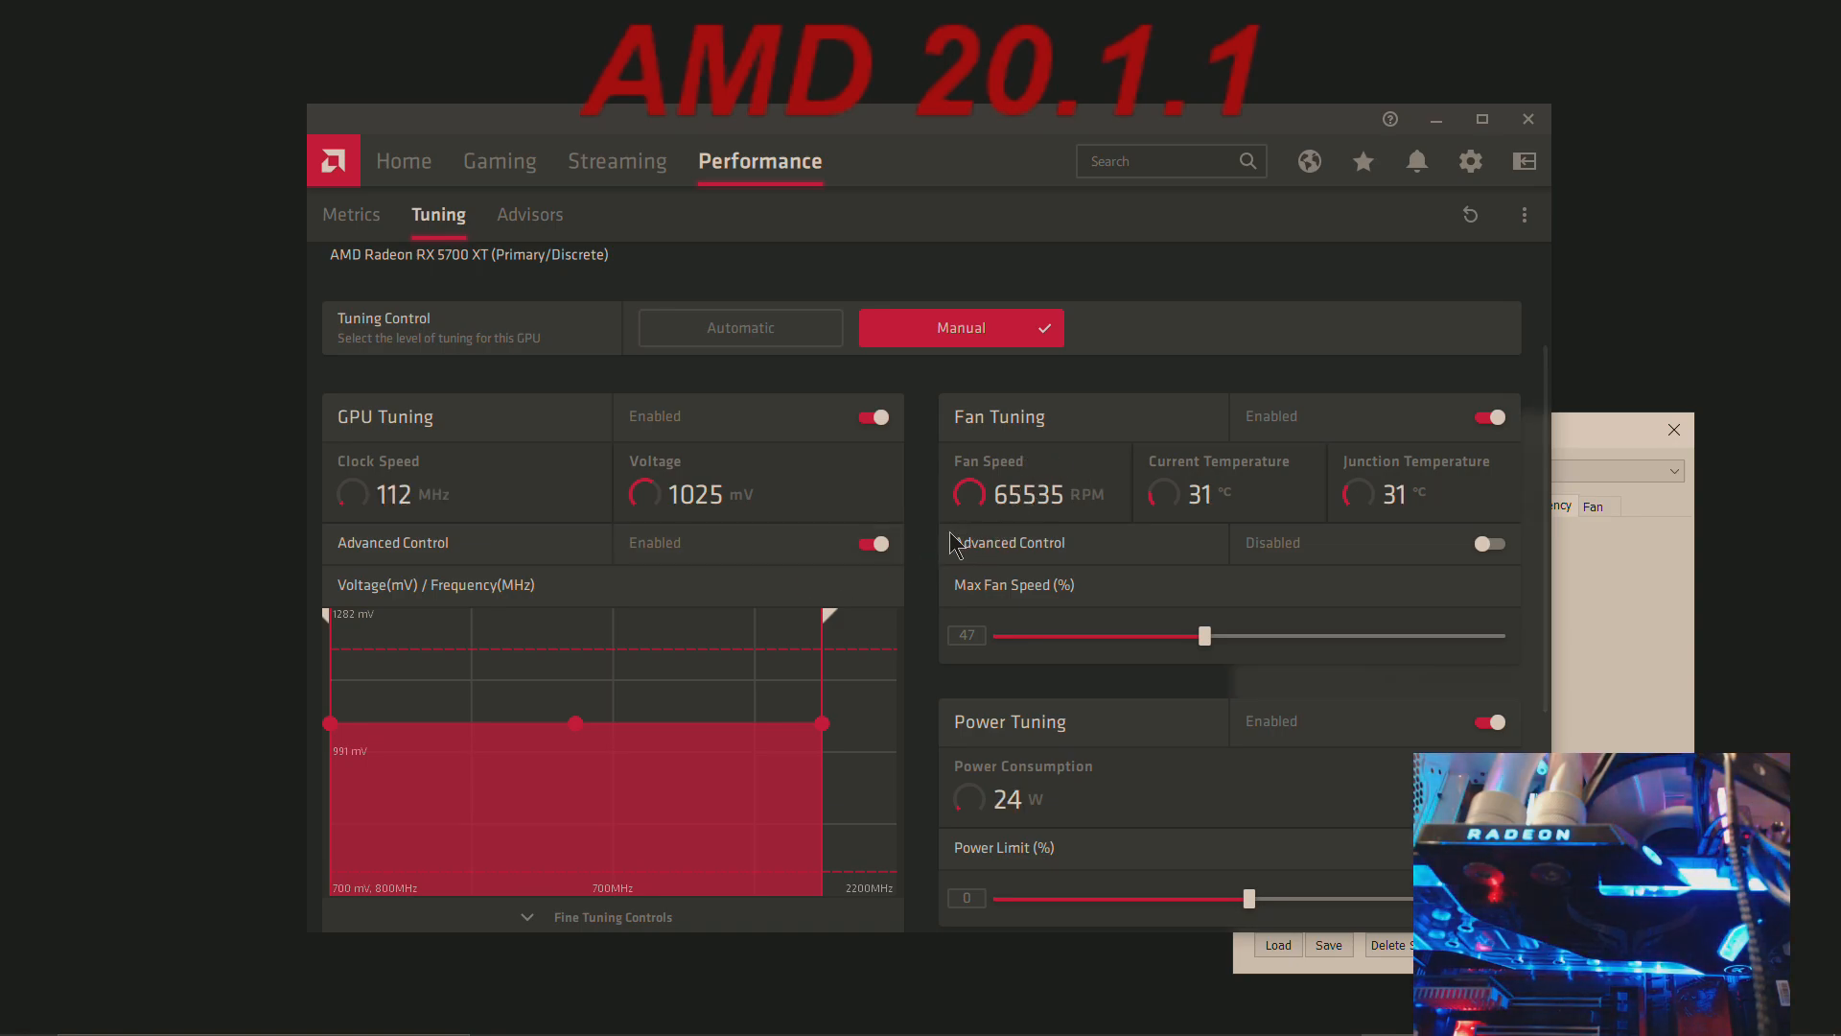
{"action": "mouse_move", "coordinate": [1024, 506]}
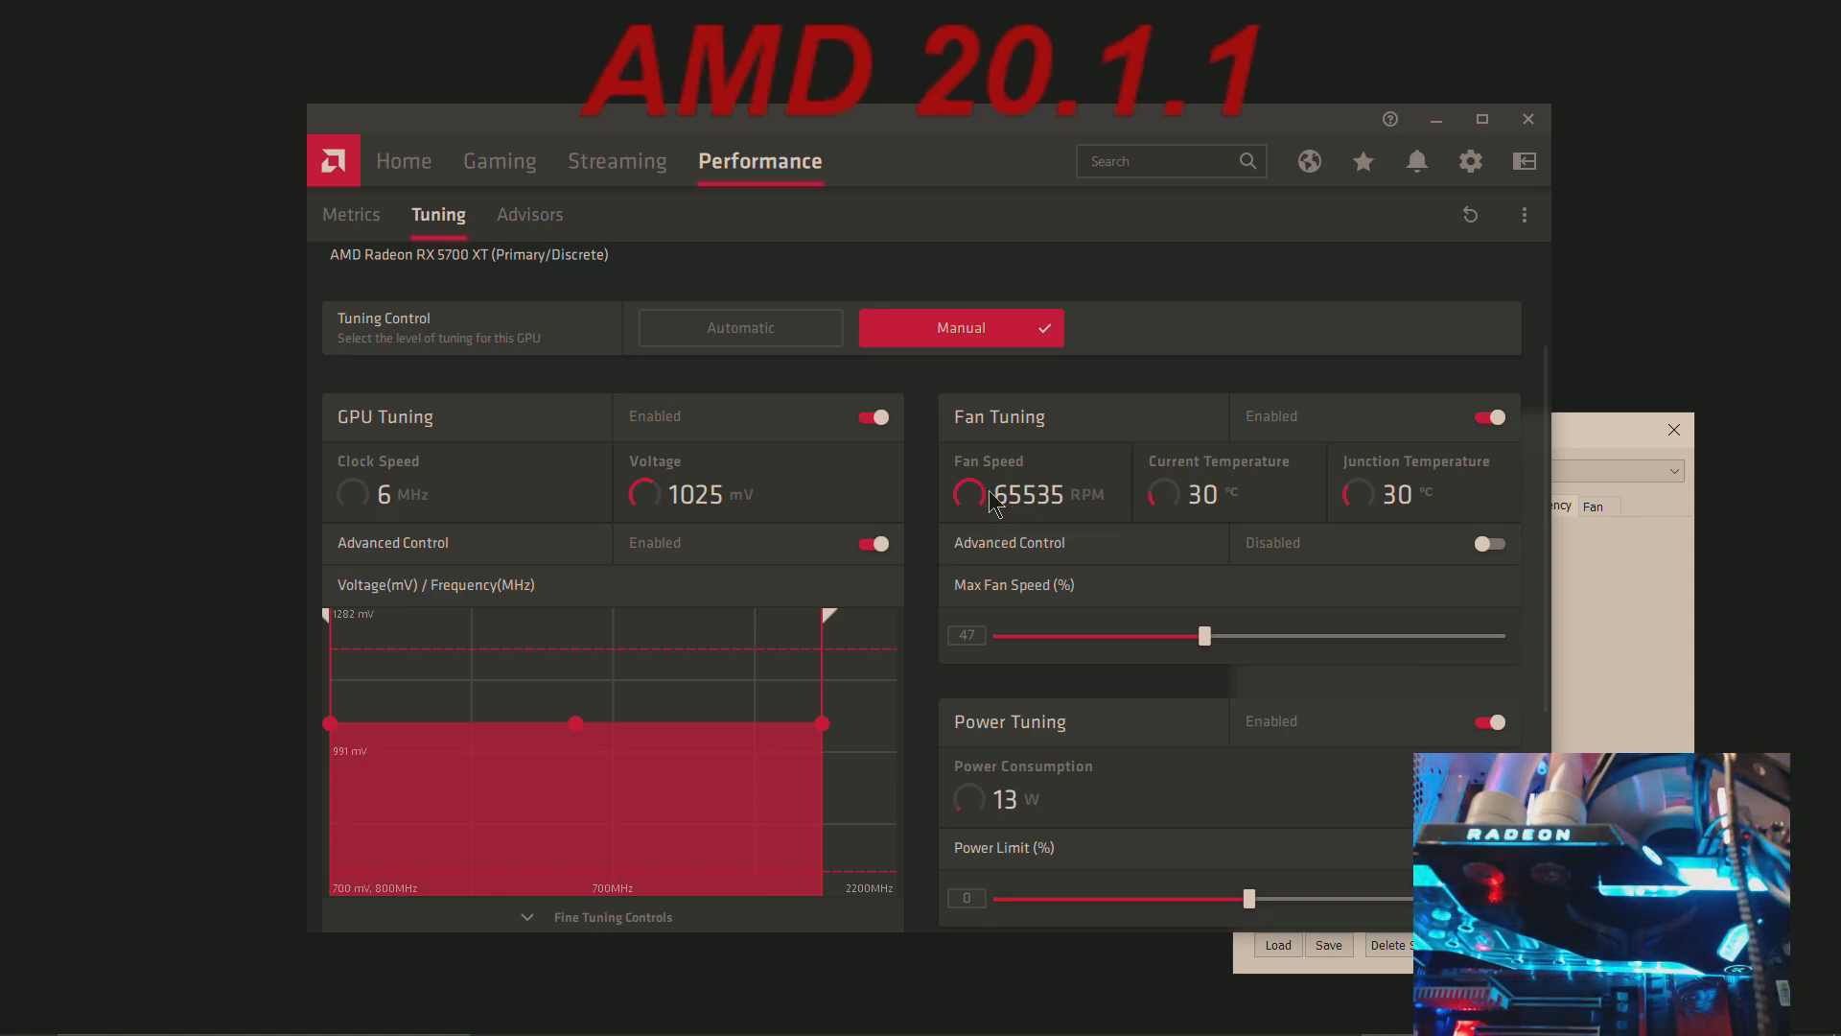
{"action": "mouse_move", "coordinate": [1042, 519]}
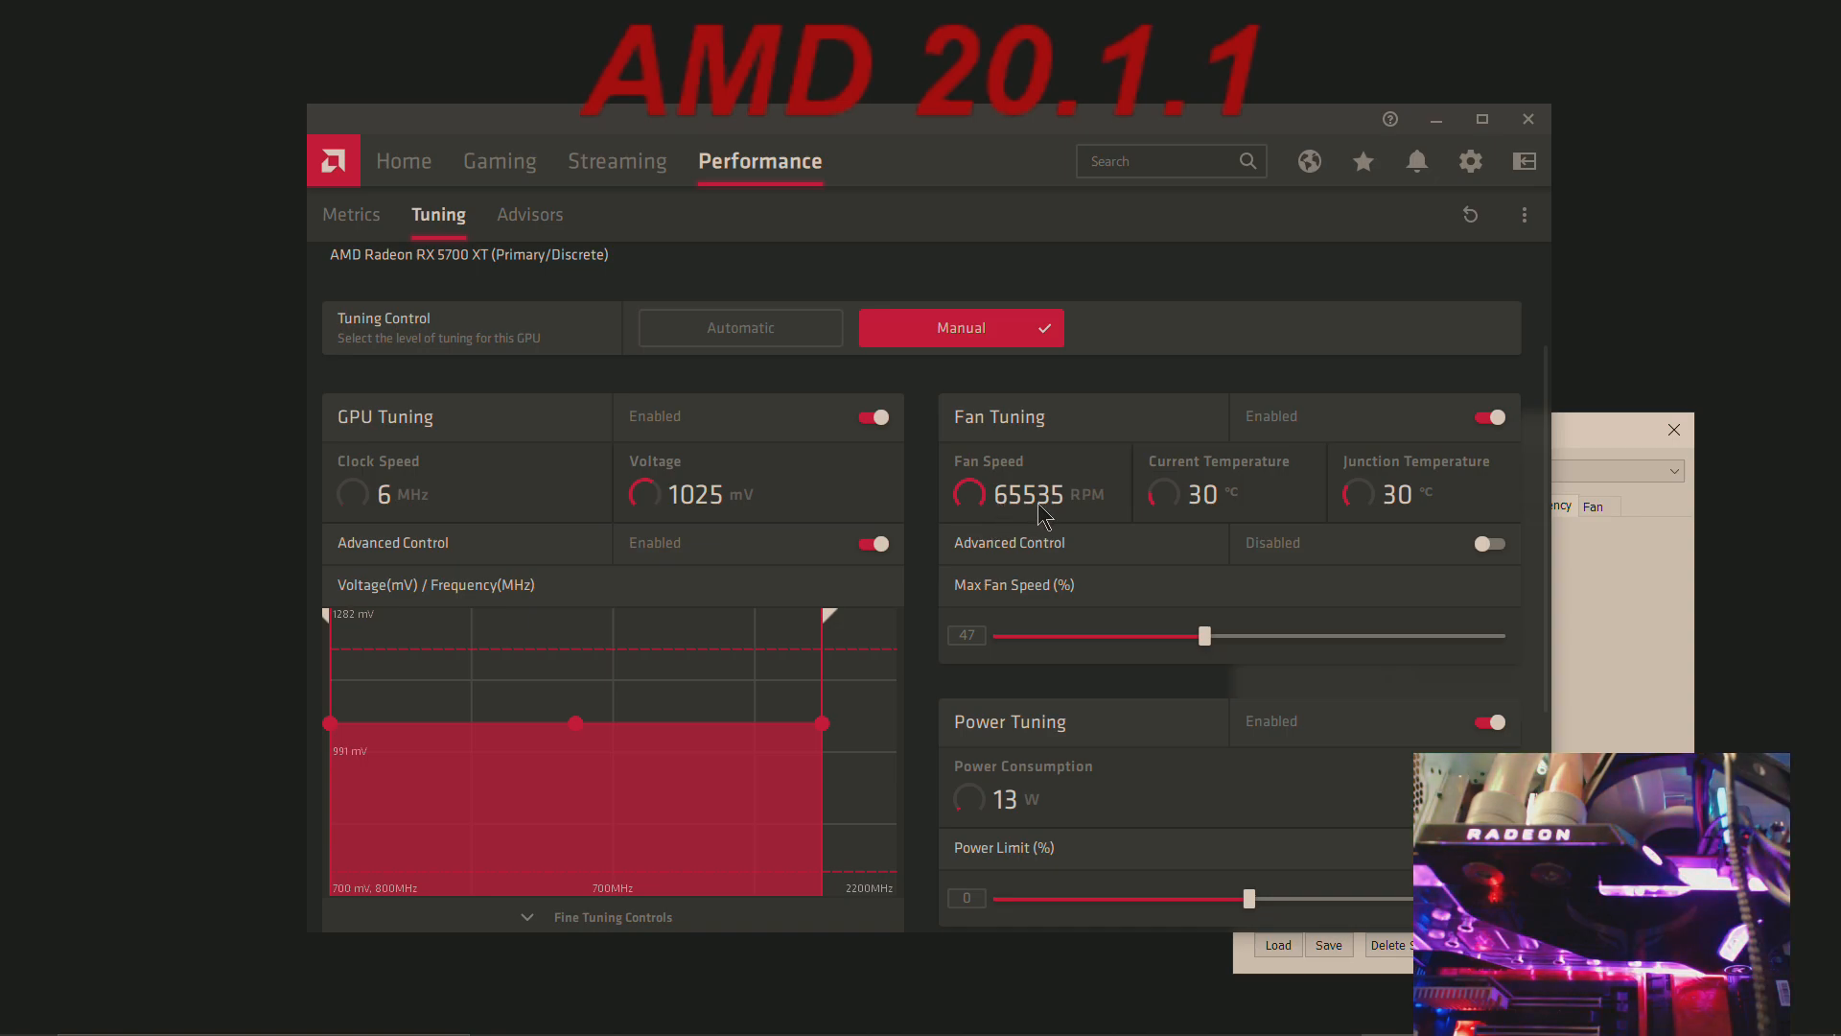
{"action": "mouse_move", "coordinate": [1013, 507]}
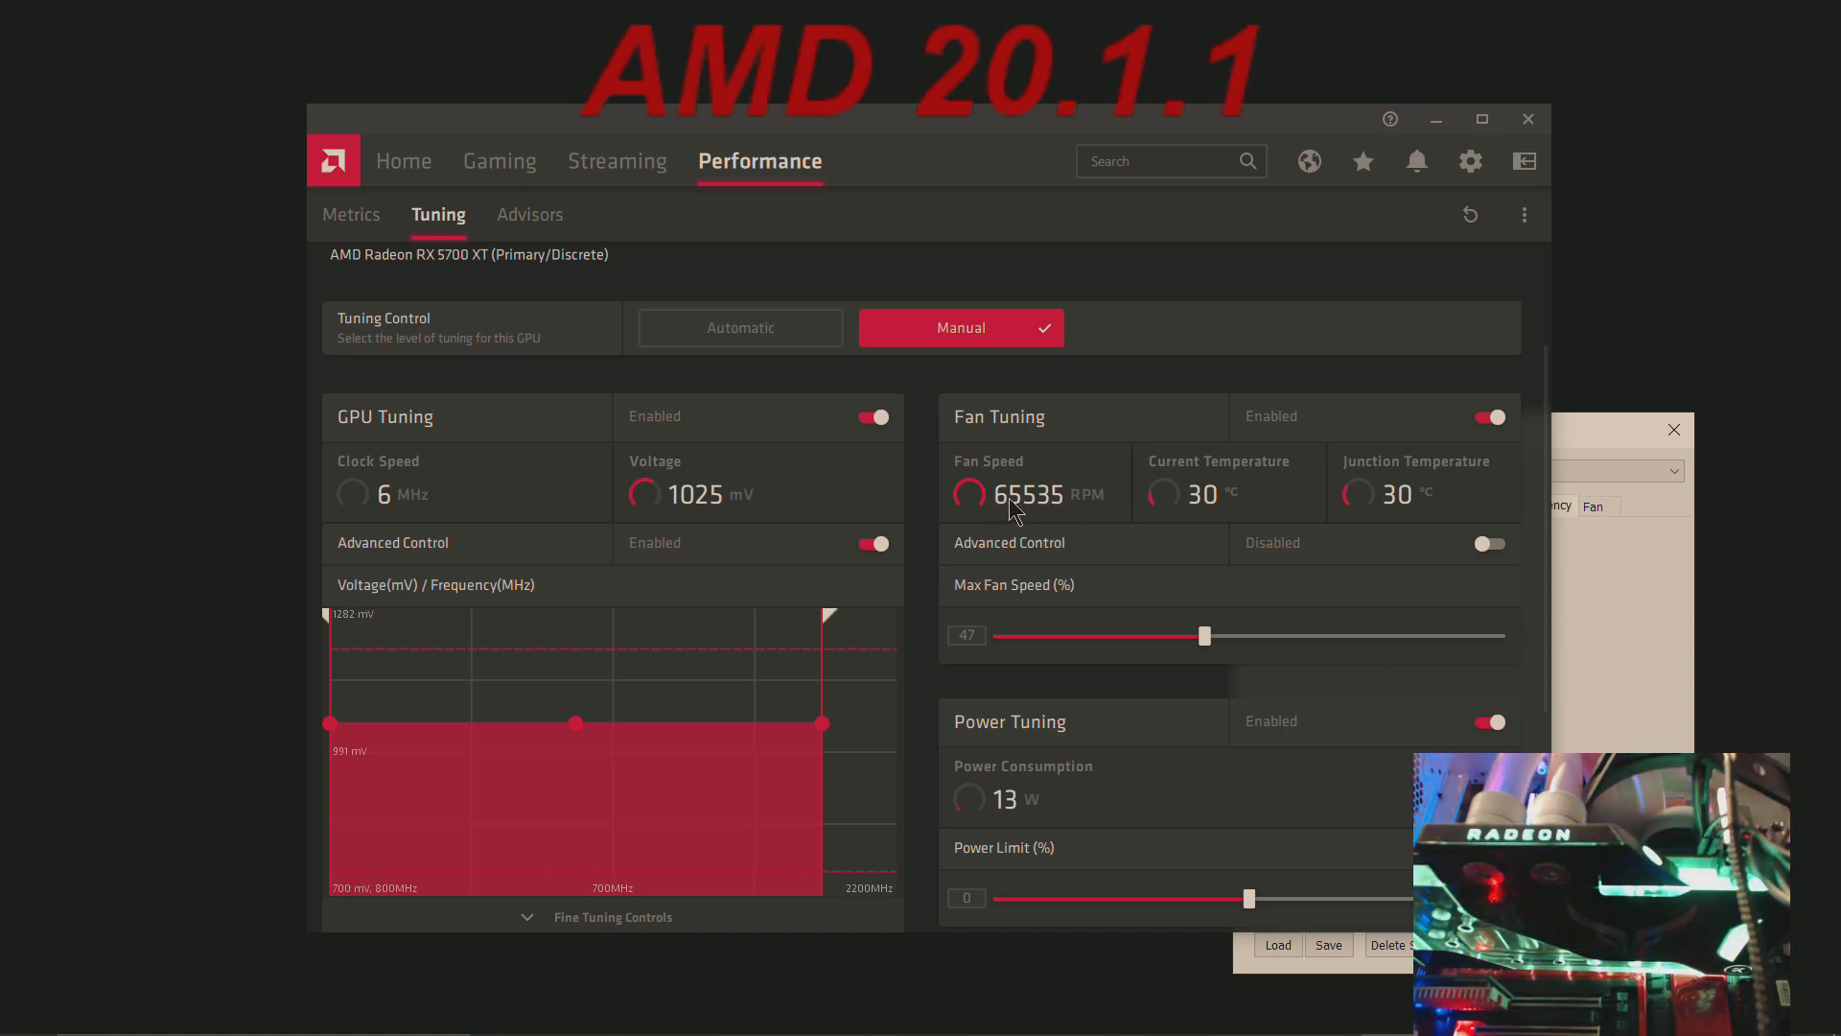
{"action": "mouse_move", "coordinate": [1060, 511]}
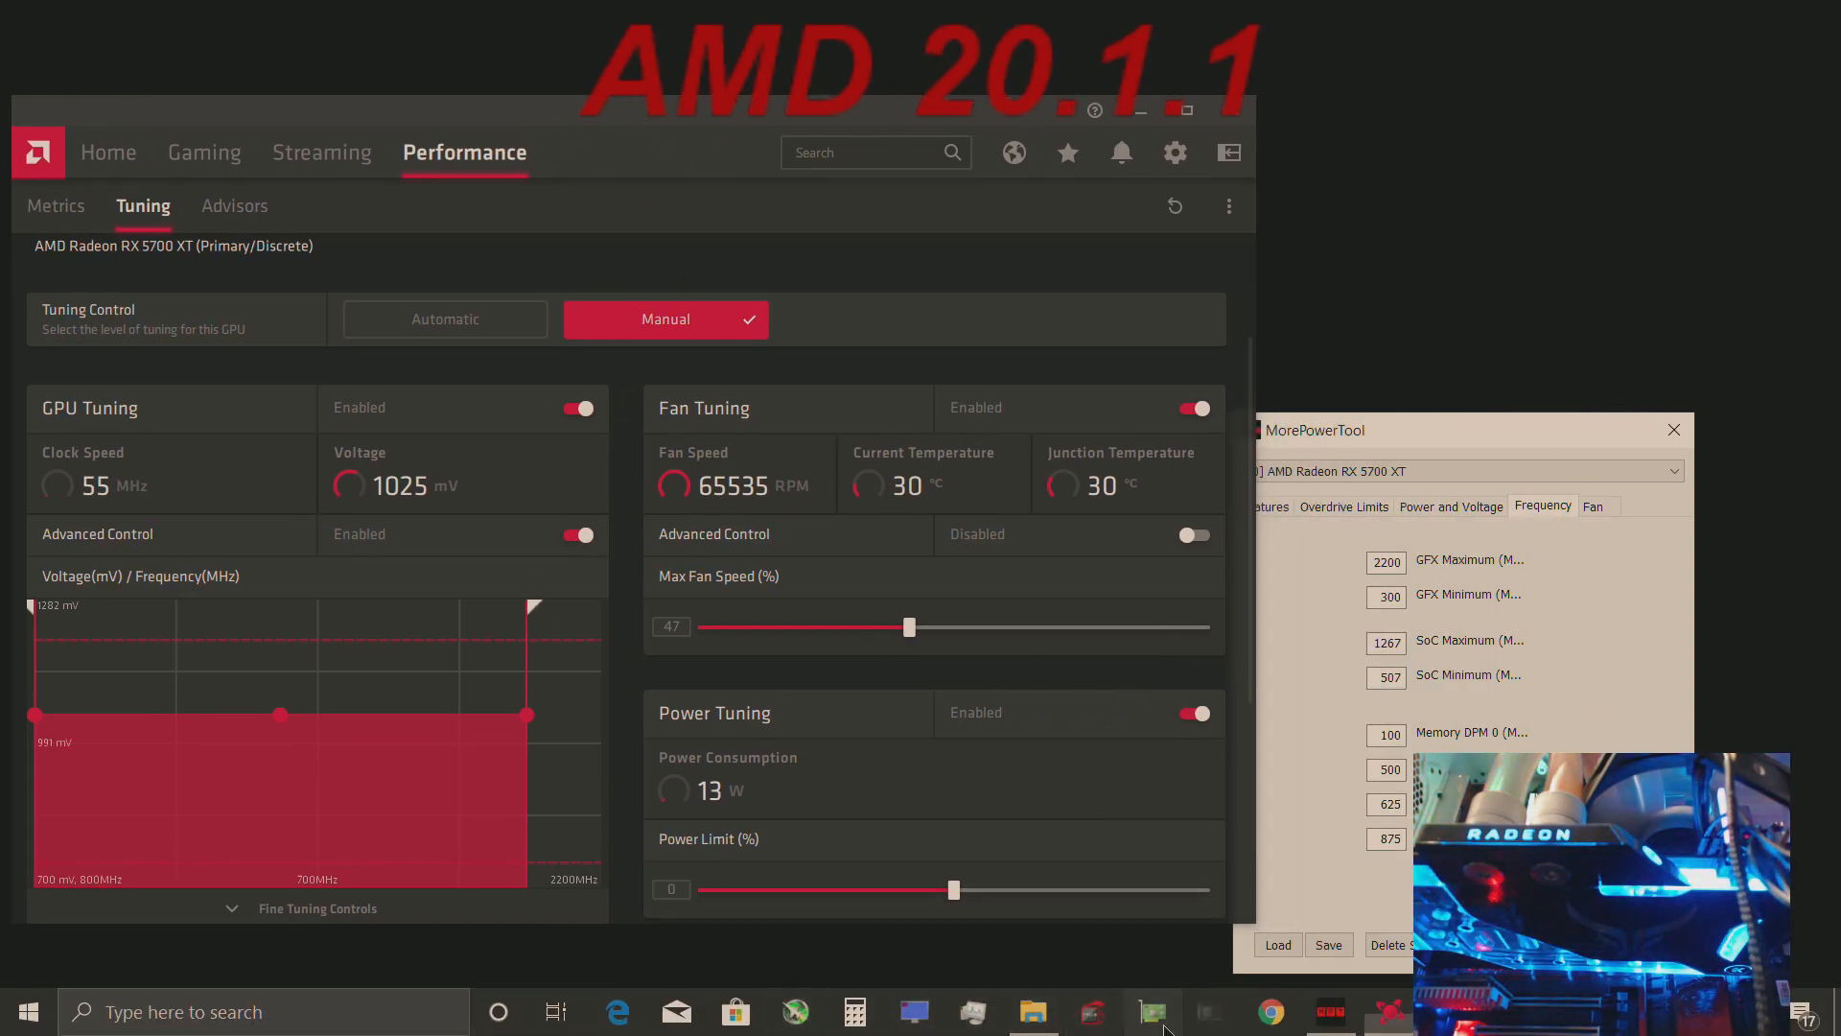
Step: Check GPU-Z, then apply the 800/1441/2082 MHz curve at 1175 mV per point
{"action": "left_click", "coordinate": [1151, 1010]}
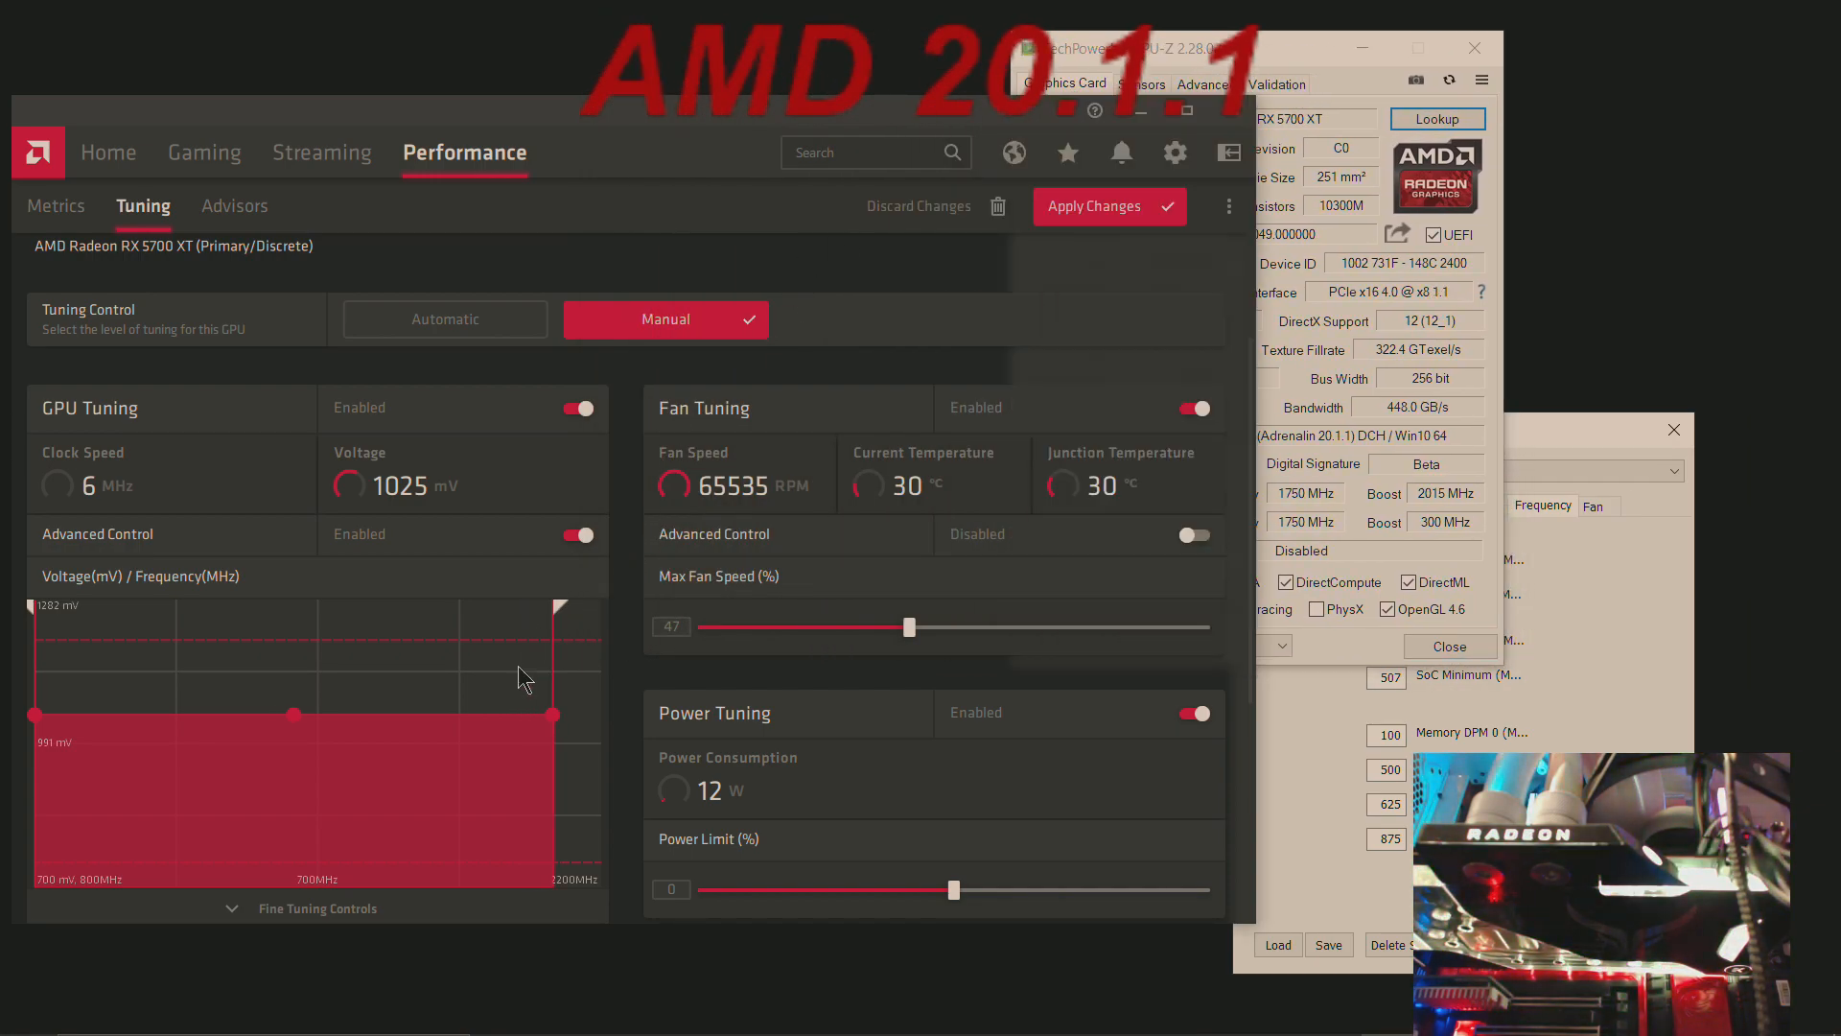
{"action": "left_click", "coordinate": [1108, 205]}
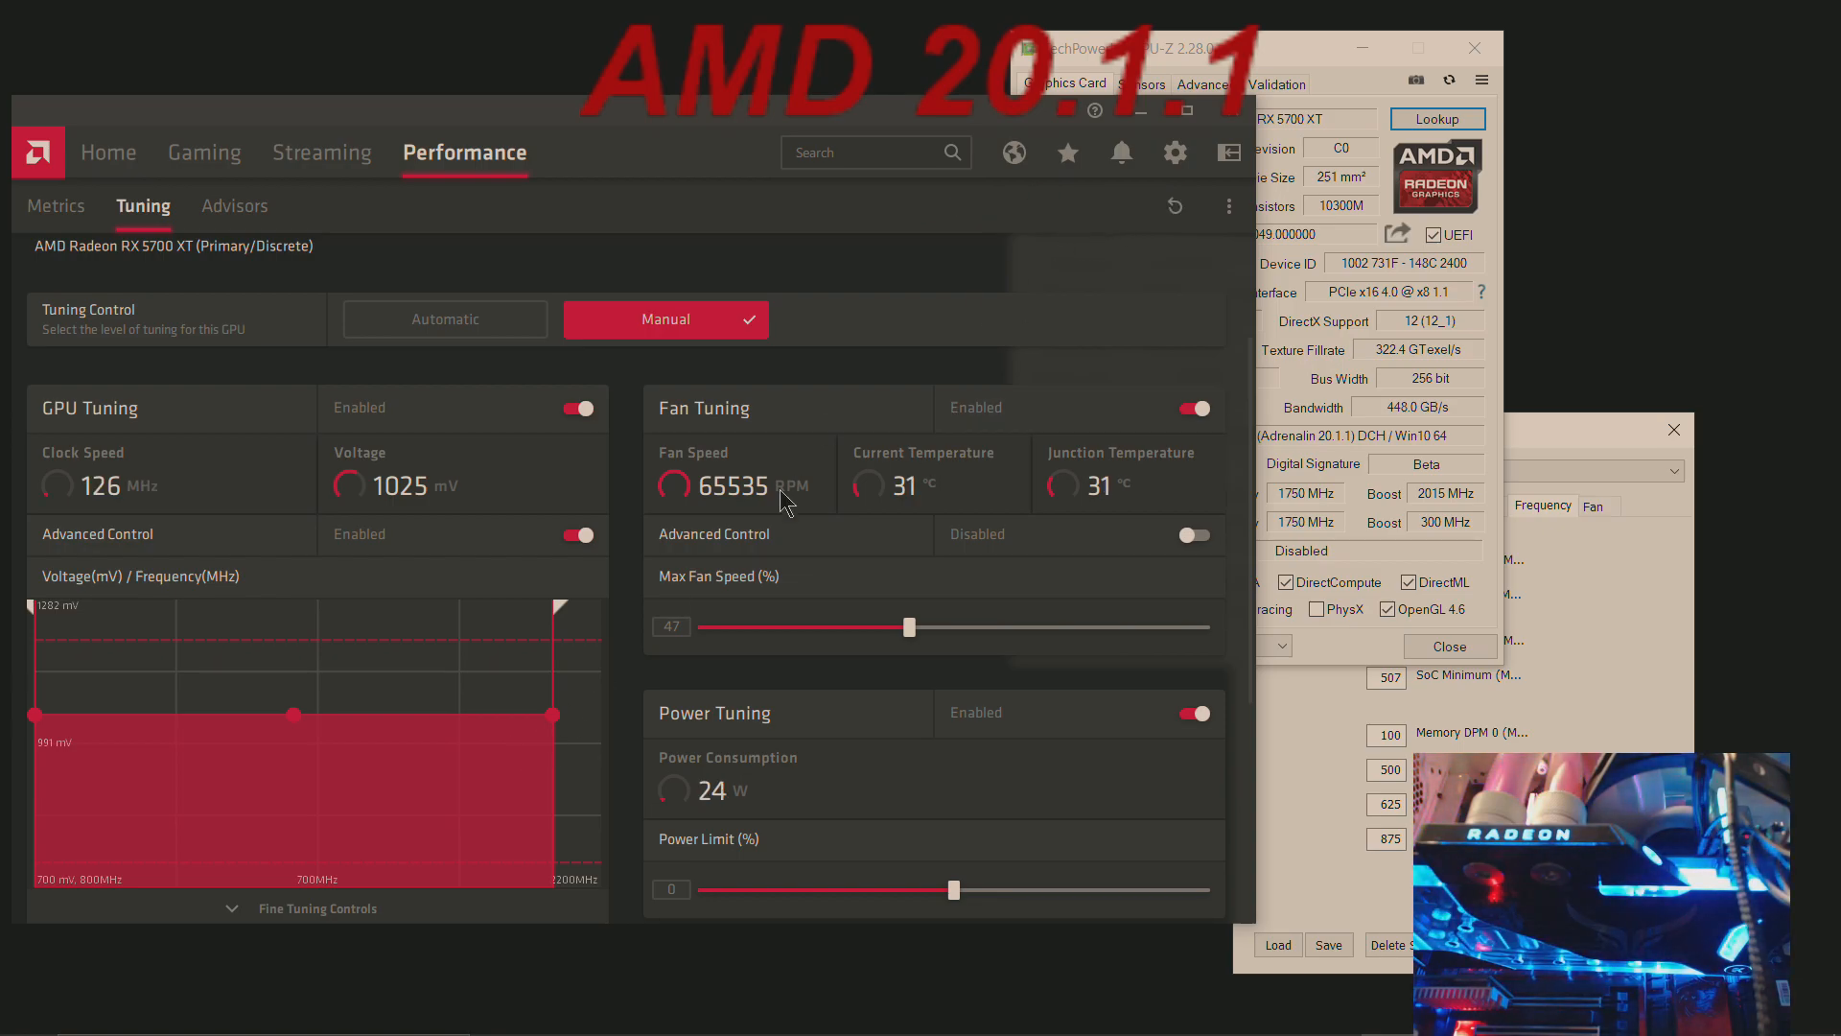
{"action": "scroll", "scroll_direction": "down", "scroll_amount": 3}
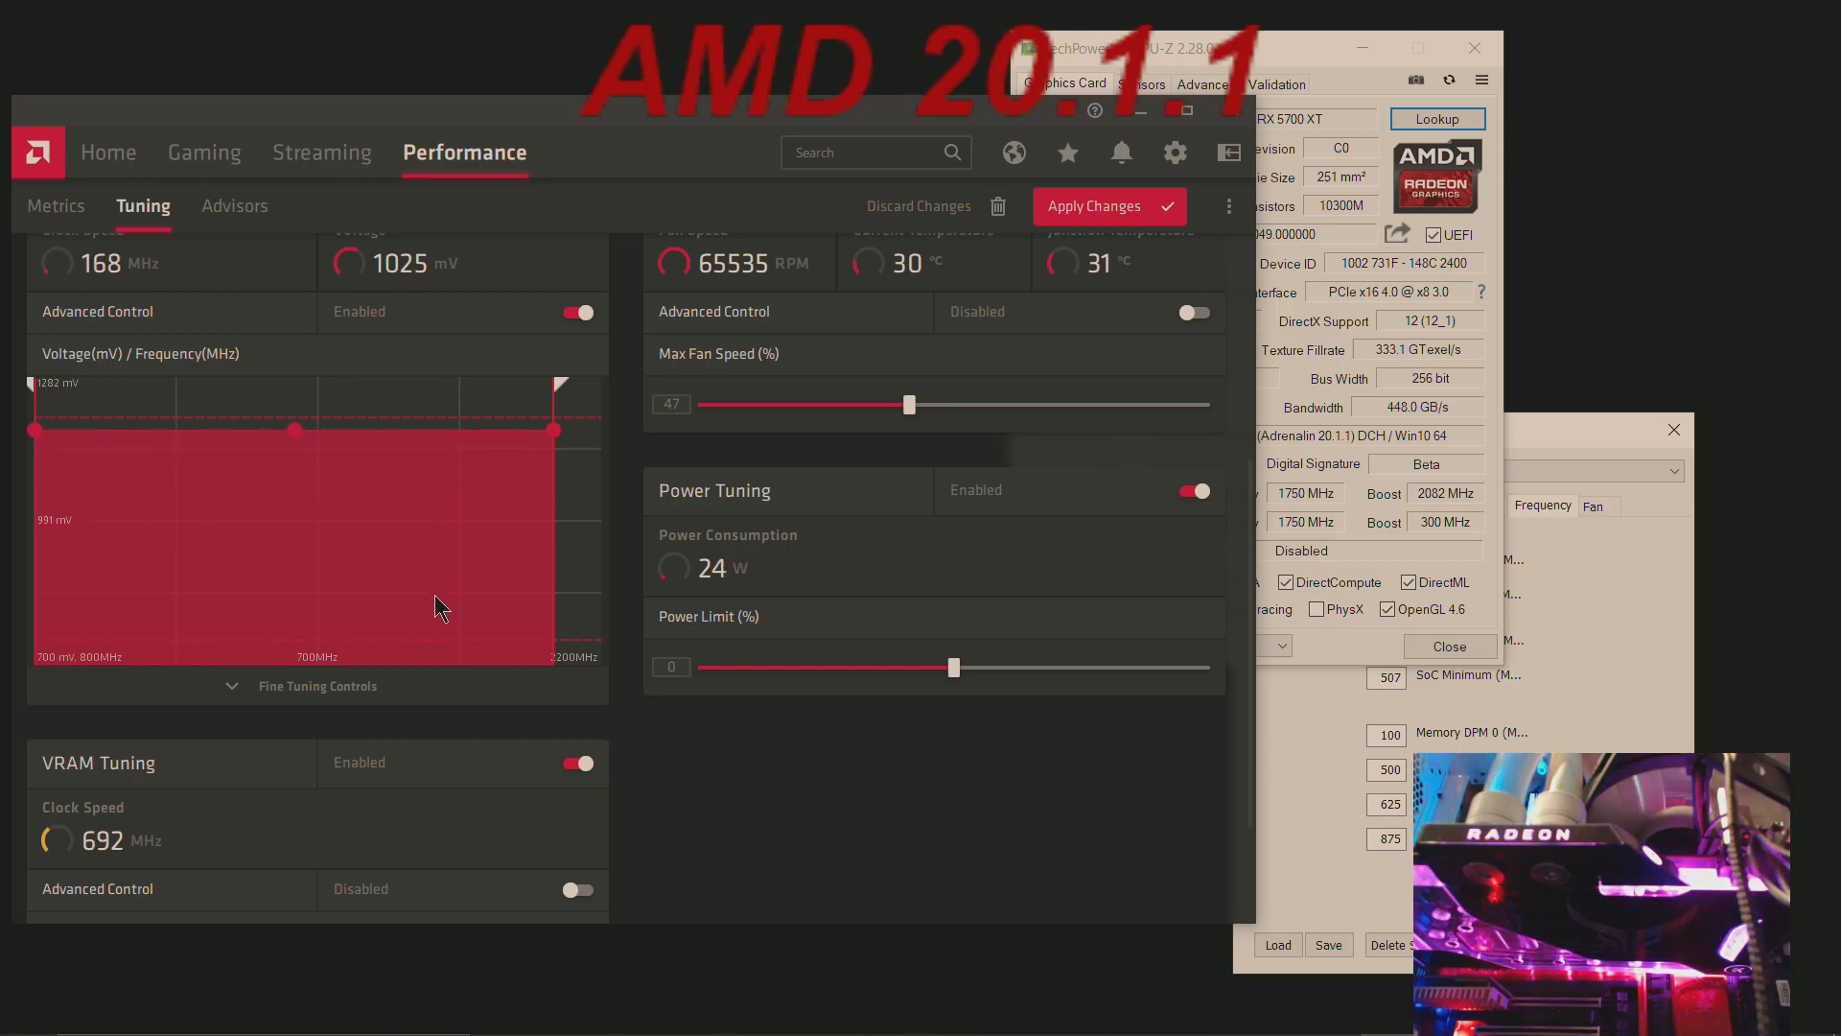
{"action": "left_click", "coordinate": [315, 686]}
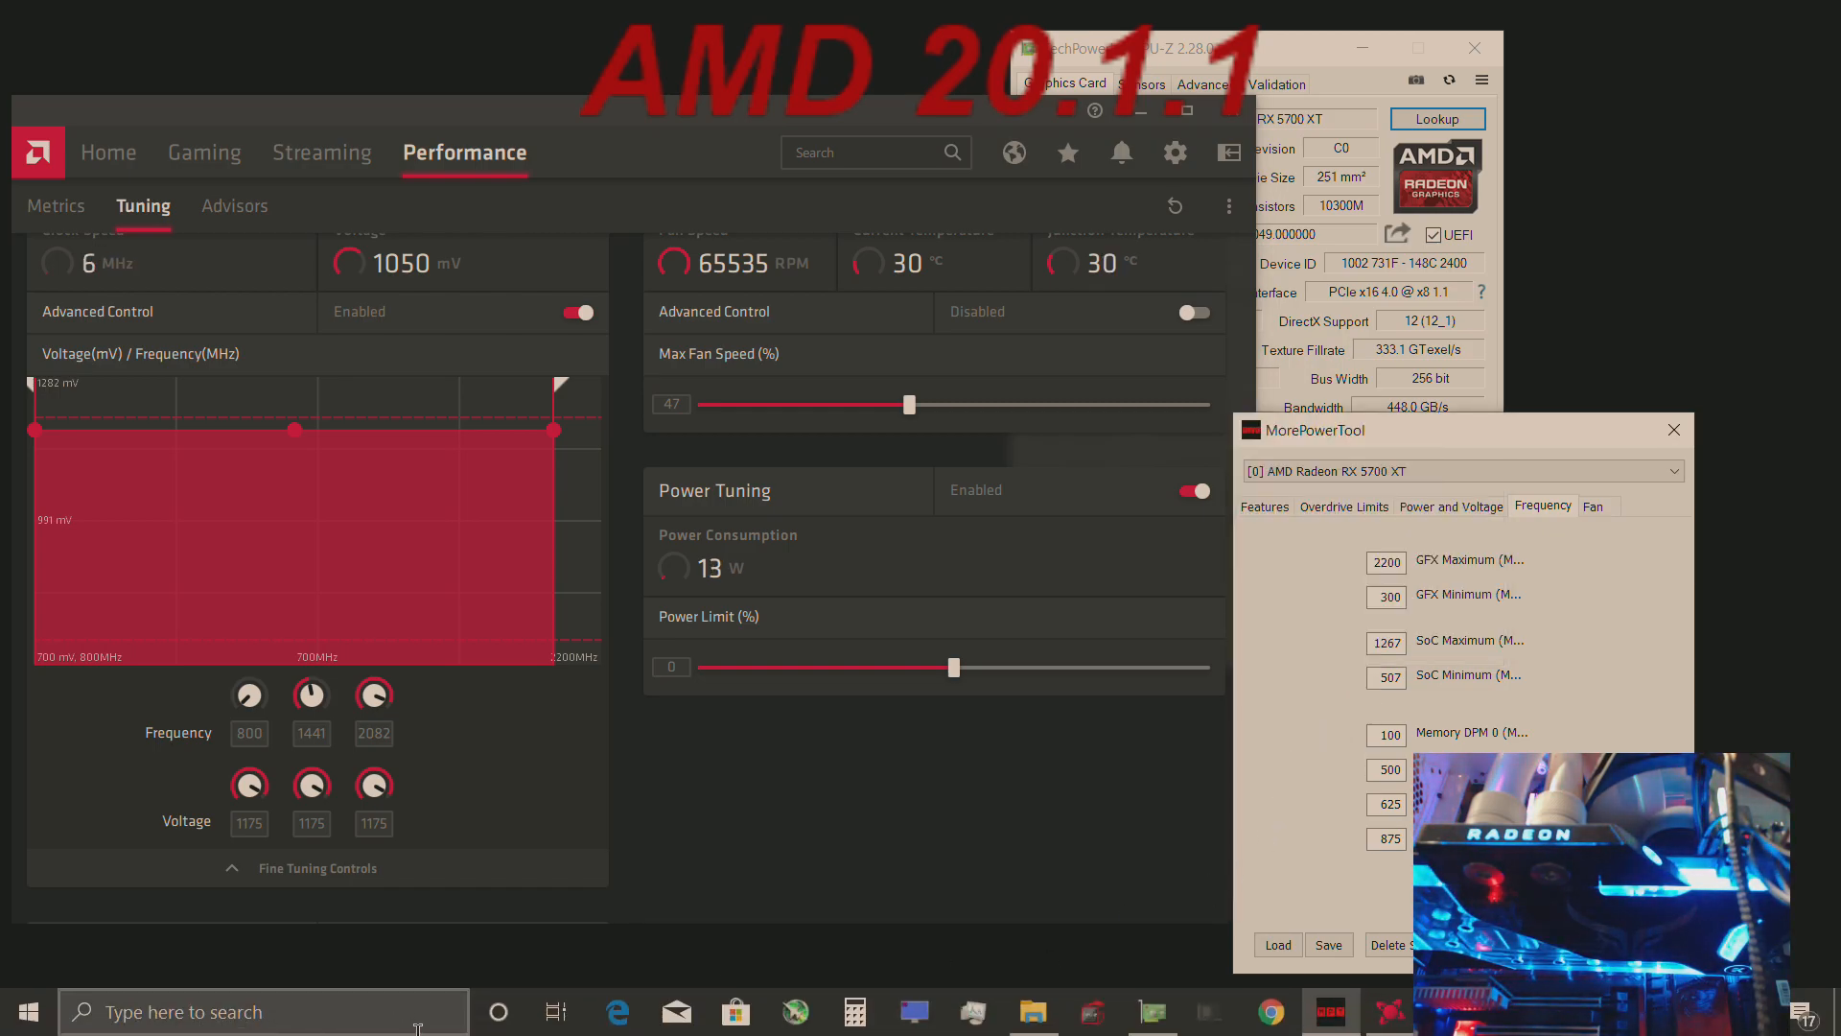
Step: Launch Unigine Heaven from Start and run the DirectX 11 1920x1080 fullscreen benchmark
{"action": "left_click", "coordinate": [25, 1011]}
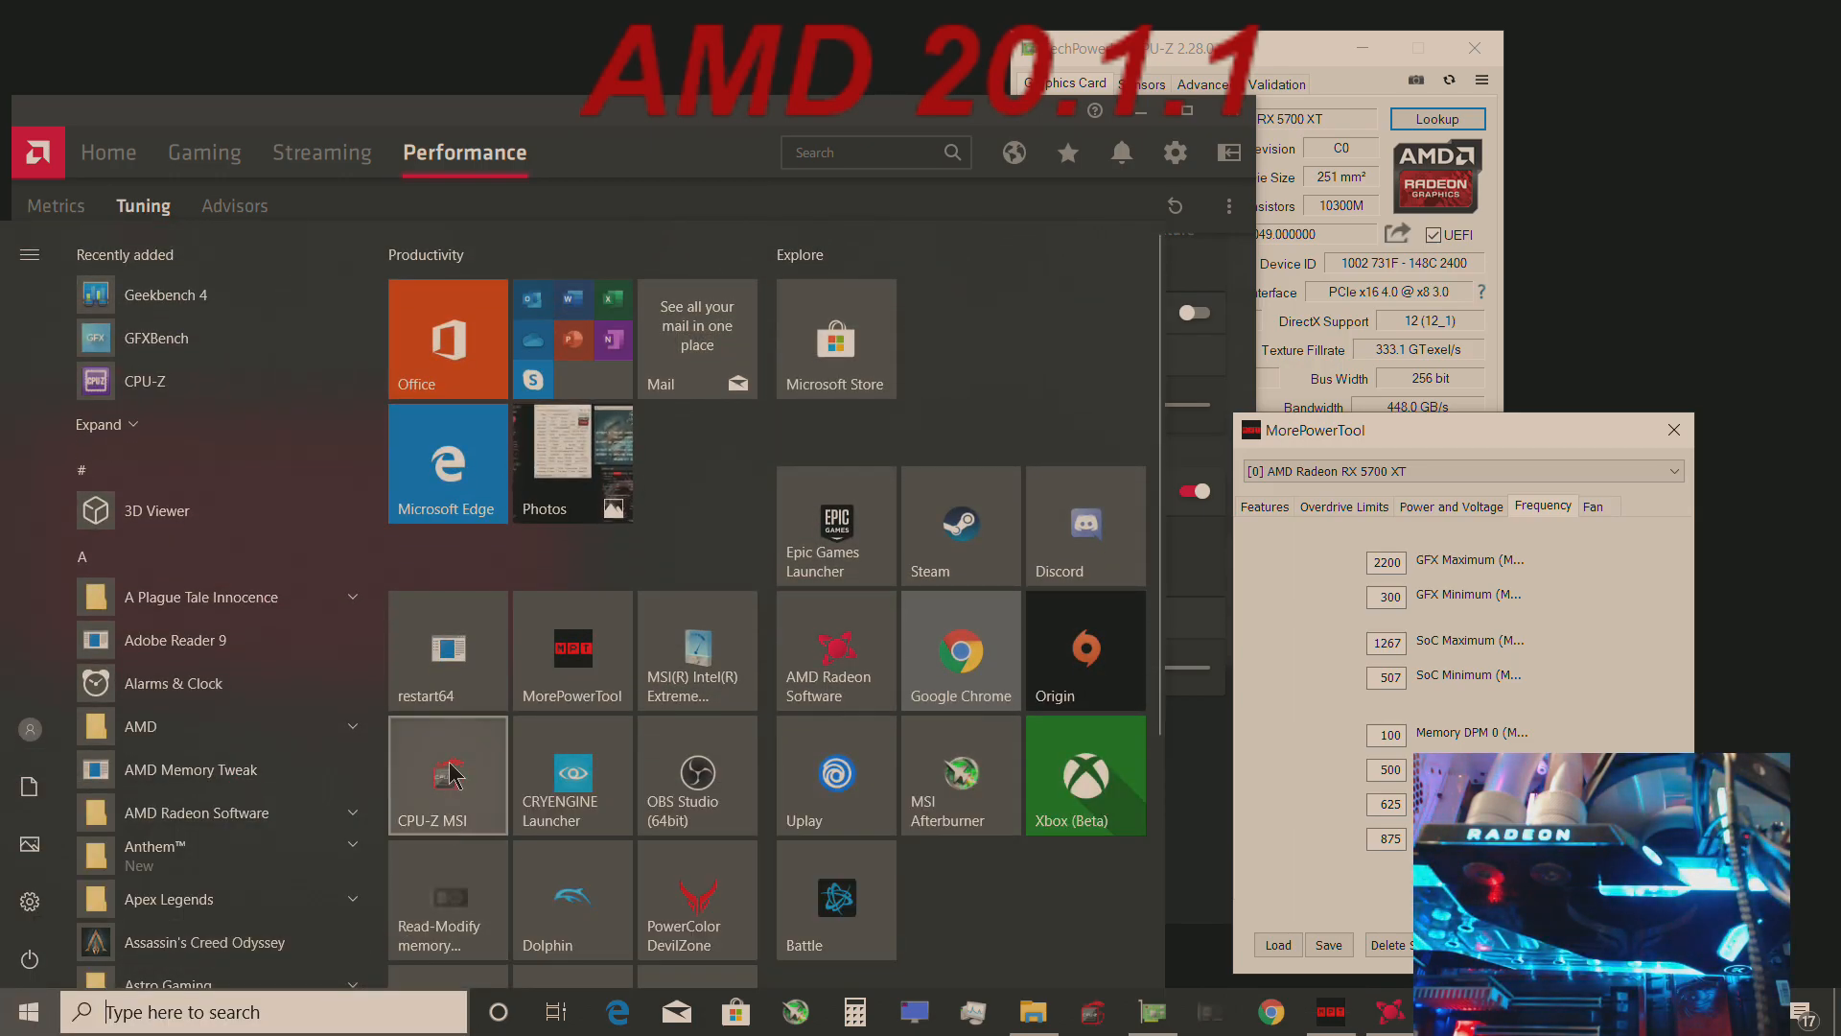
{"action": "left_click", "coordinate": [106, 423]}
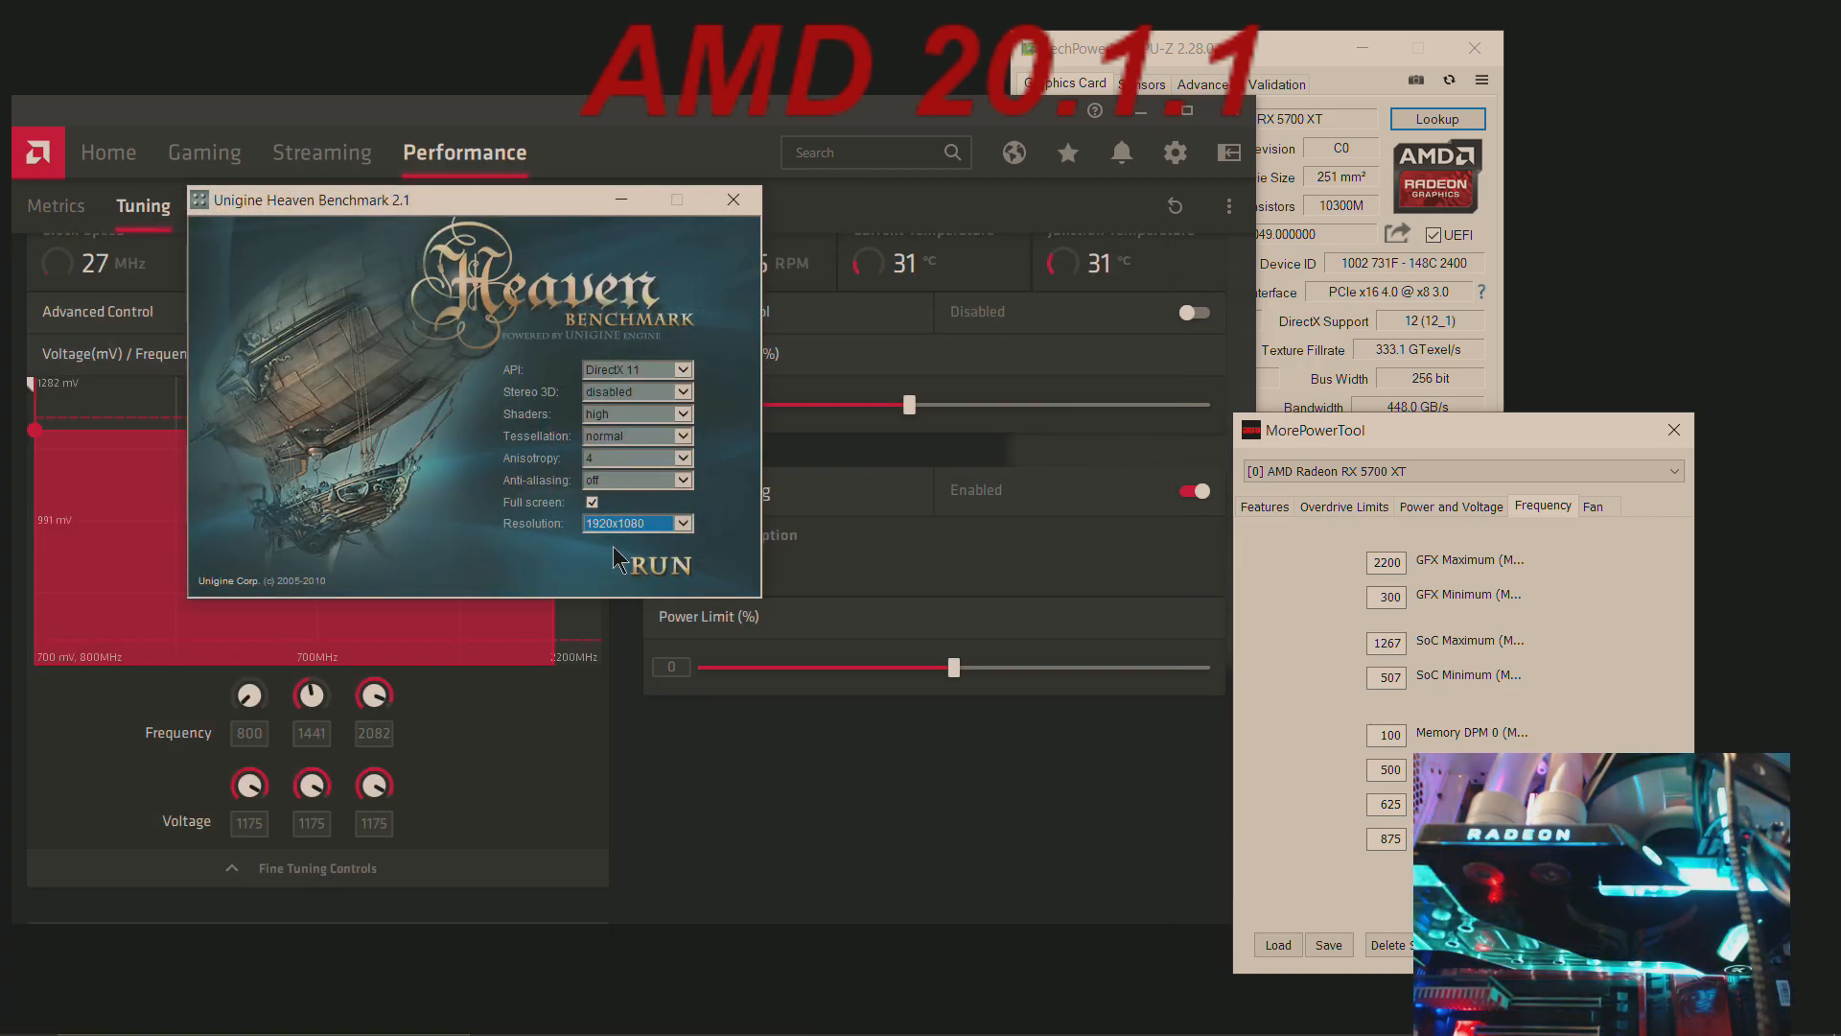
{"action": "left_click", "coordinate": [653, 564]}
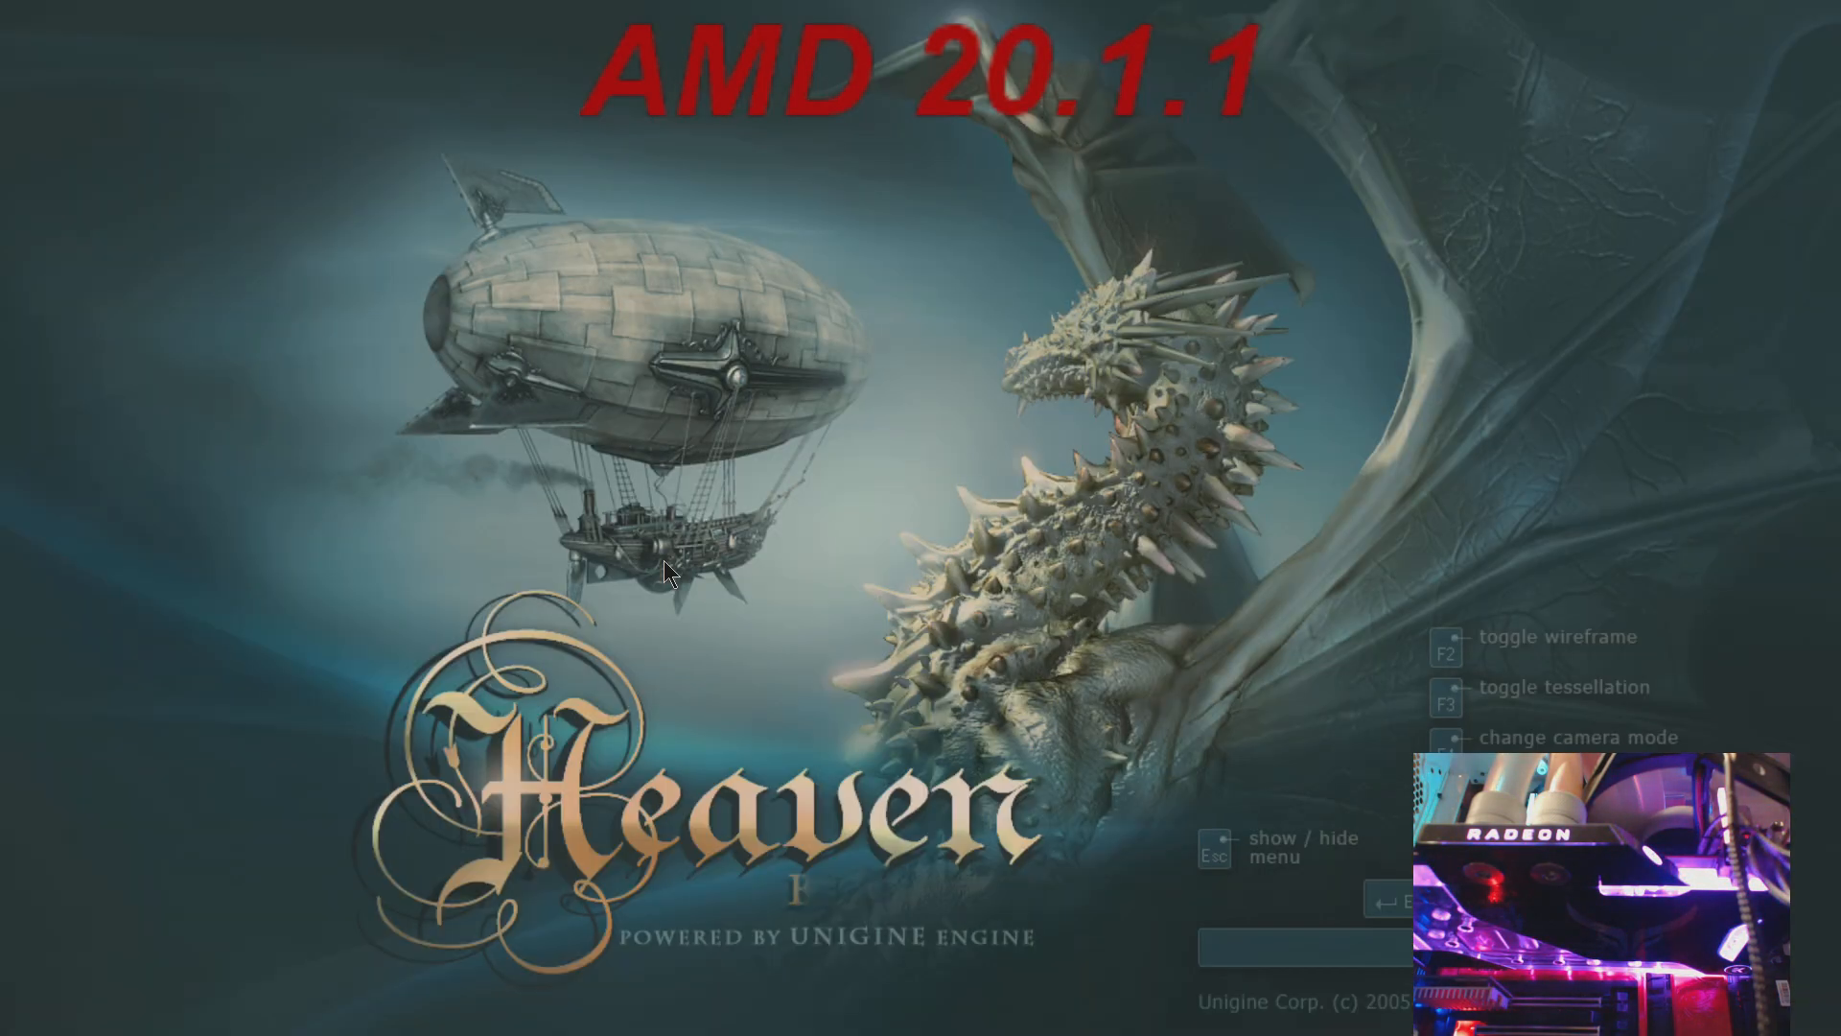
{"action": "mouse_move", "coordinate": [631, 970]}
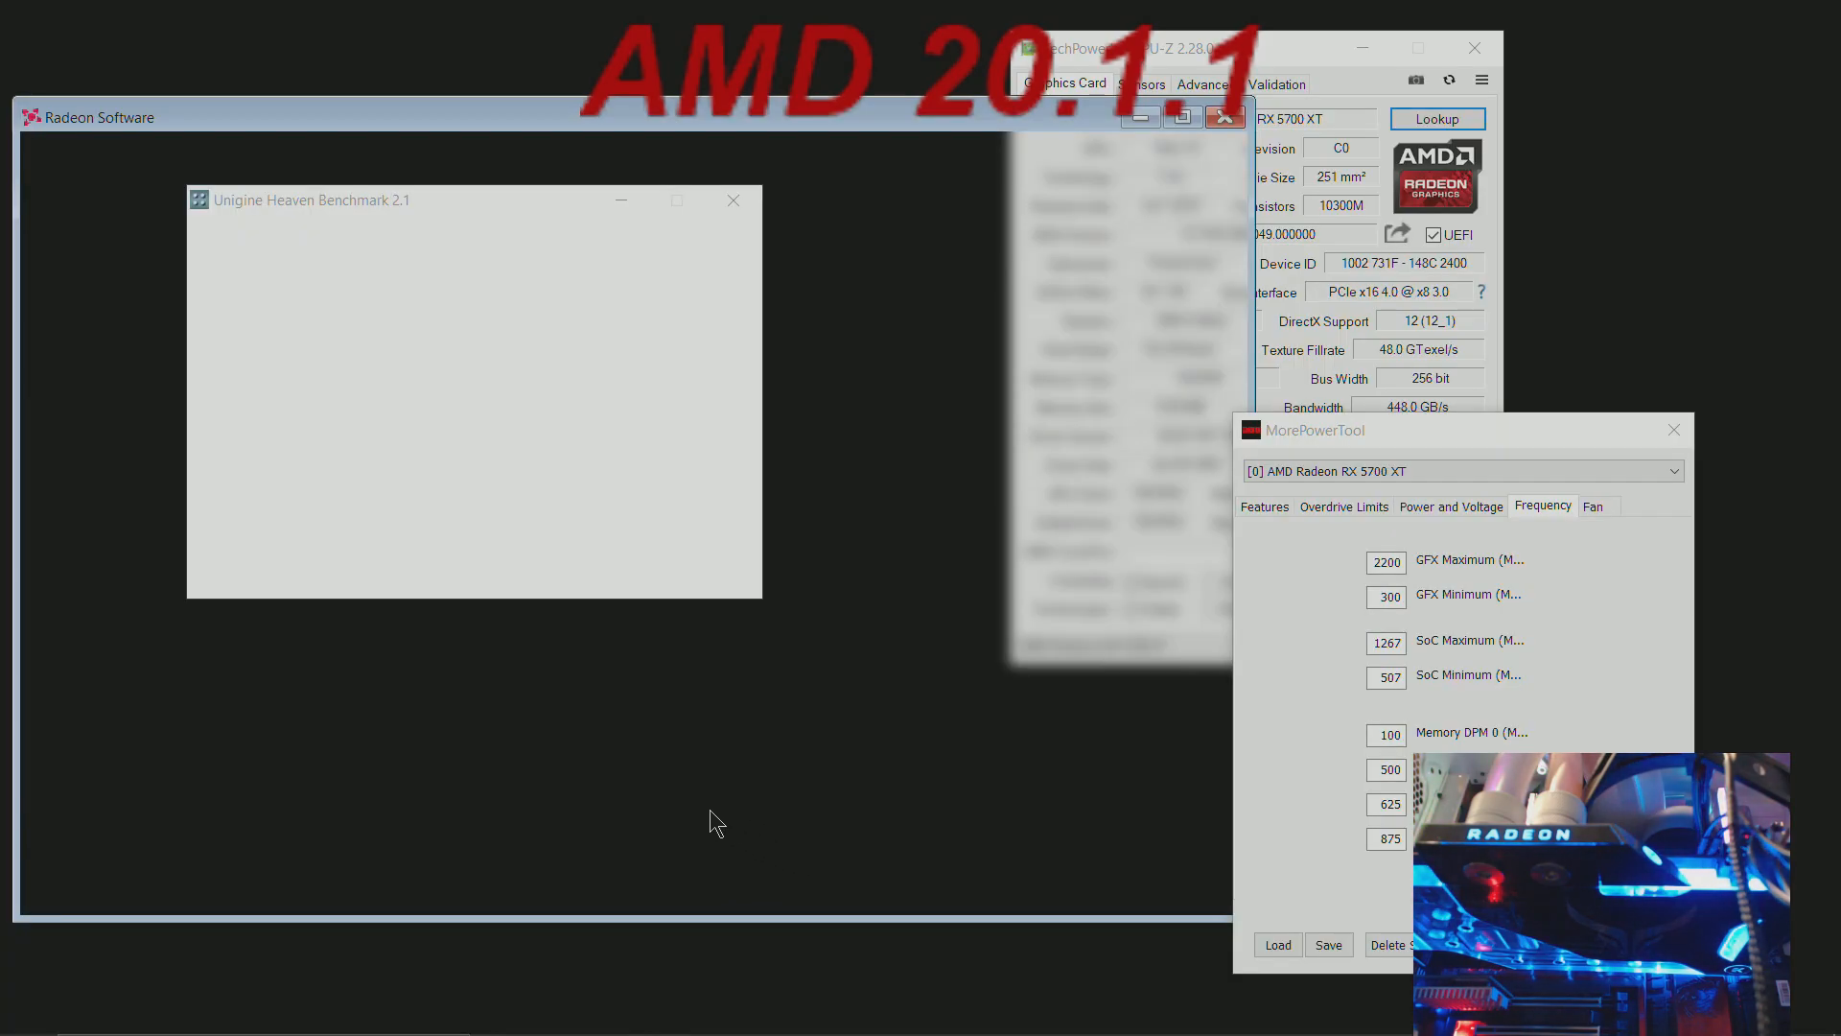
{"action": "mouse_move", "coordinate": [828, 511]}
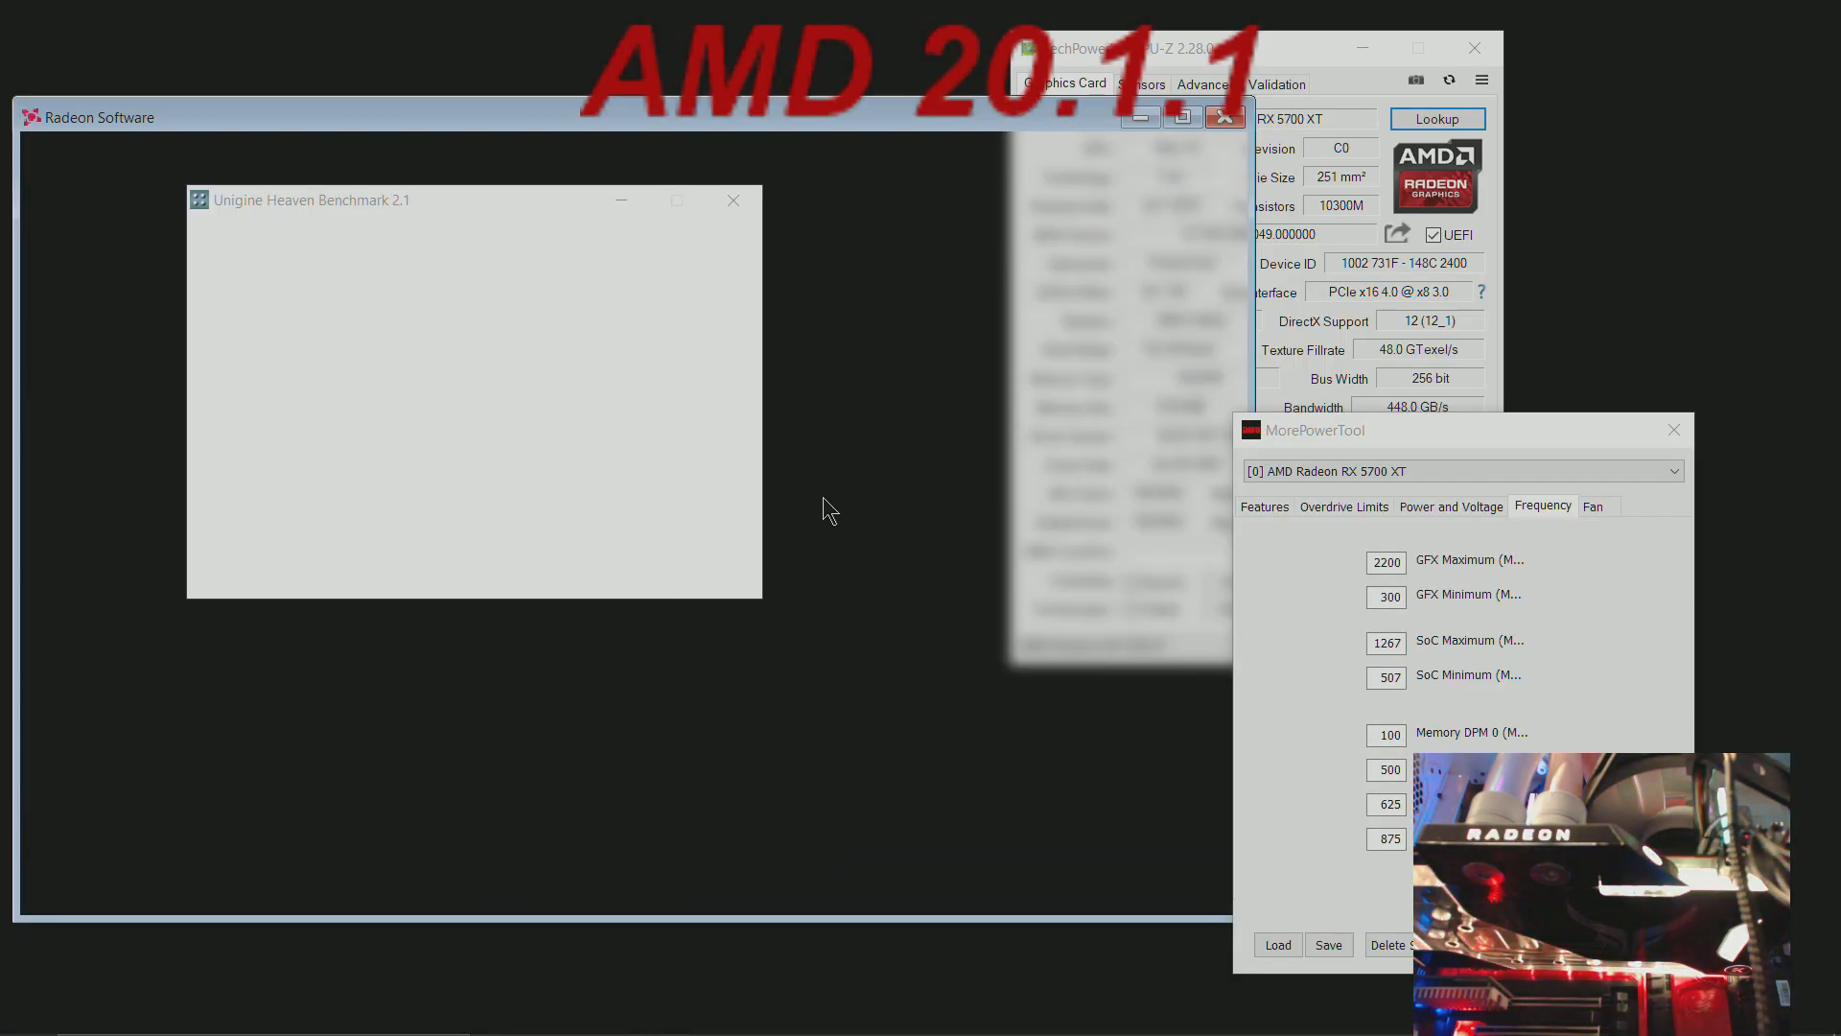